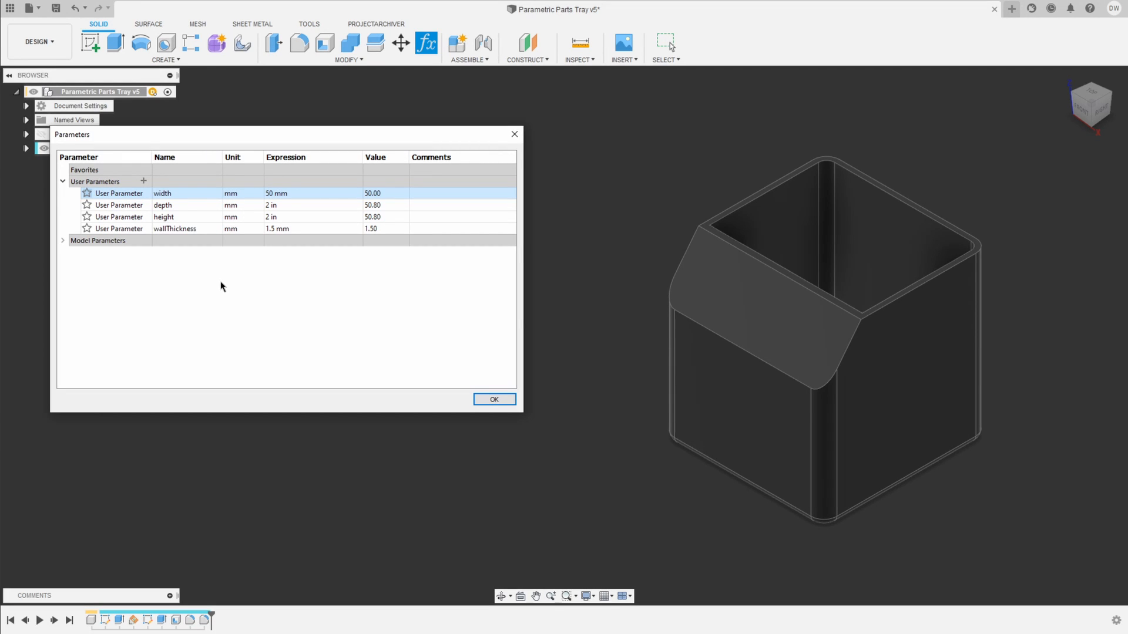
pyautogui.moveTo(102, 139)
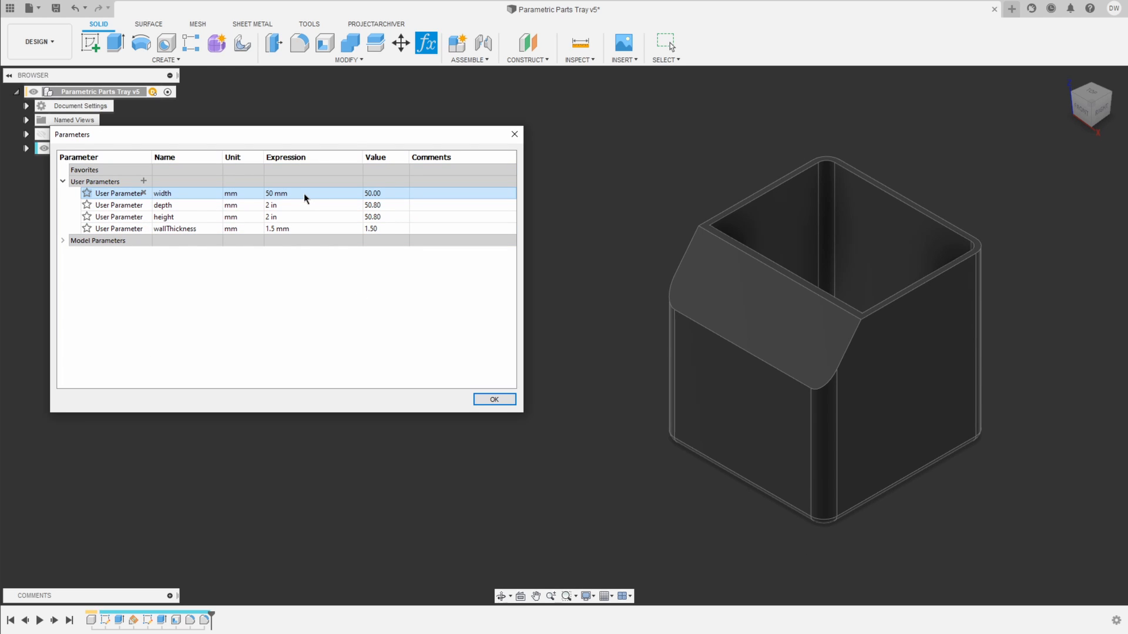
# Review the tray's user parameters, entering 100, then close the parameters table
pyautogui.write('100')
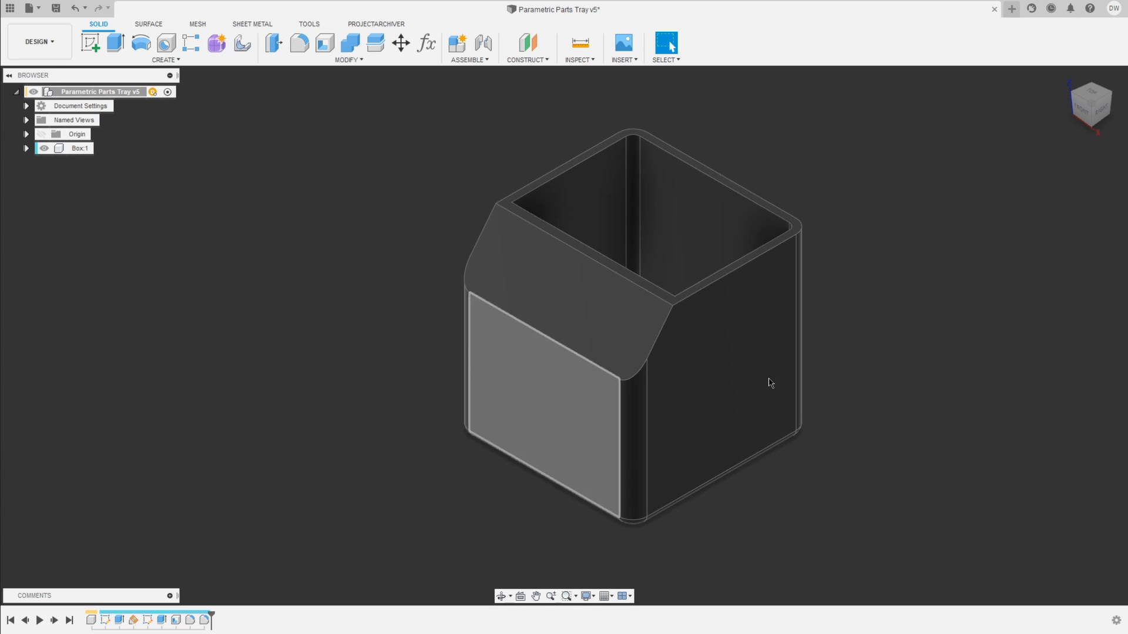
# Orbit the tray to view it from above and show the Modify command list
pyautogui.moveTo(769, 382); pyautogui.dragTo(404, 279)
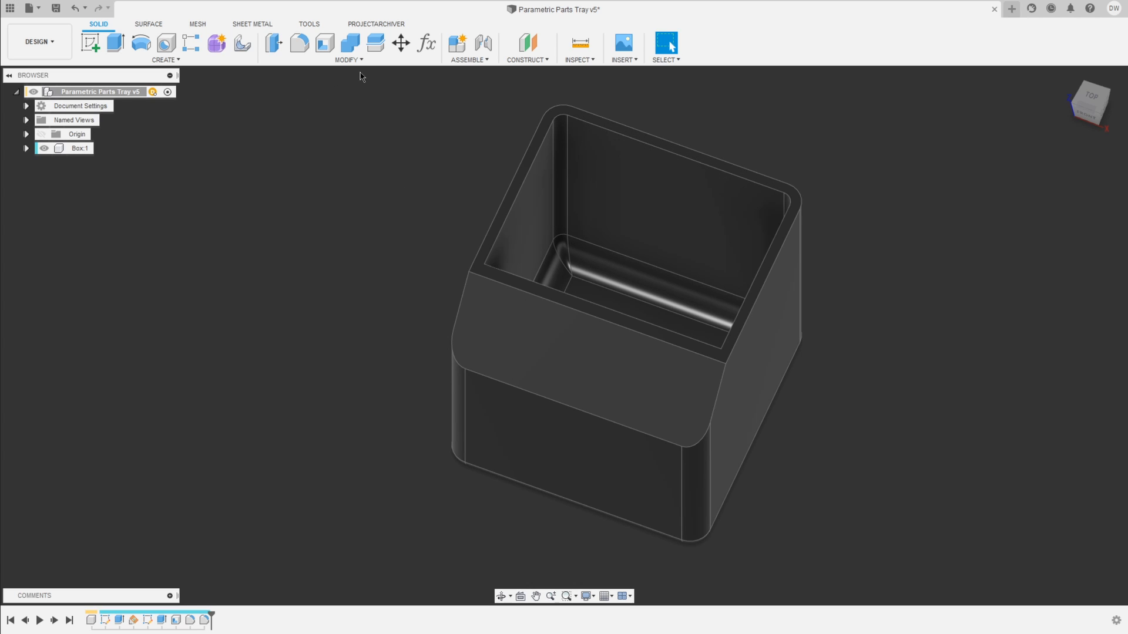
pyautogui.click(348, 59)
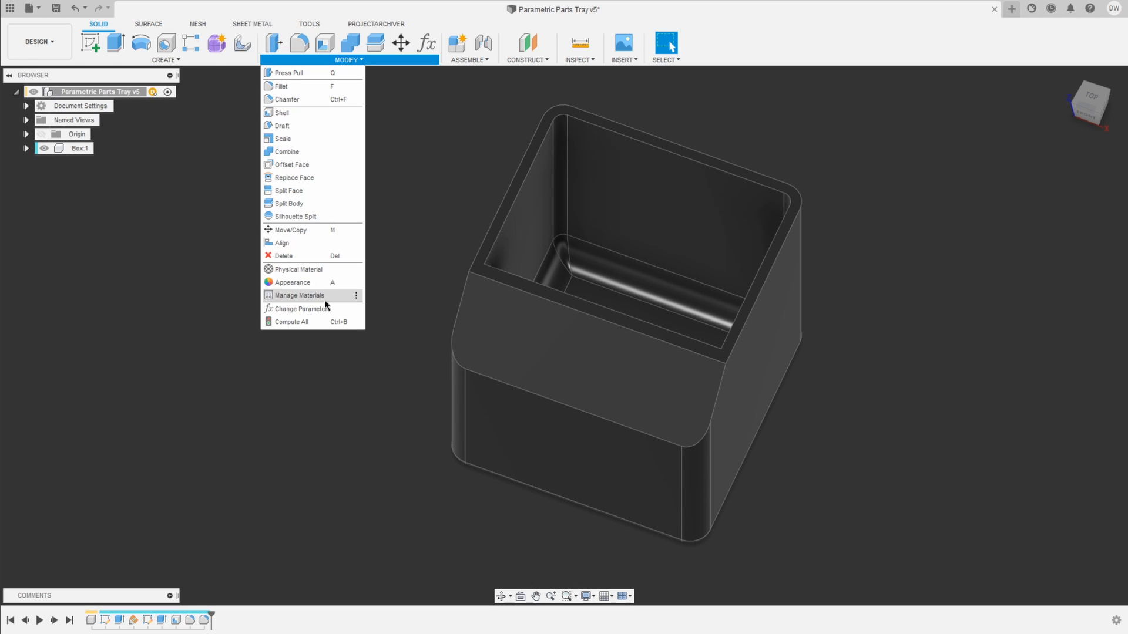
# Reopen the parameters table and expand Sketch1's model parameters to review the d6 corner radius
pyautogui.click(300, 309)
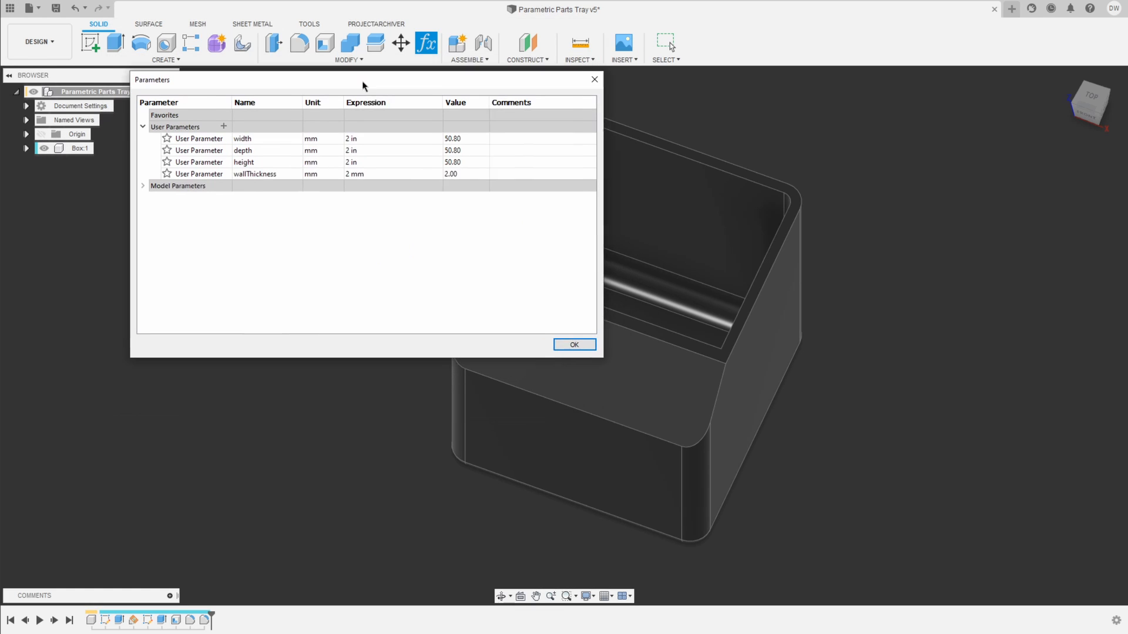
pyautogui.click(143, 186)
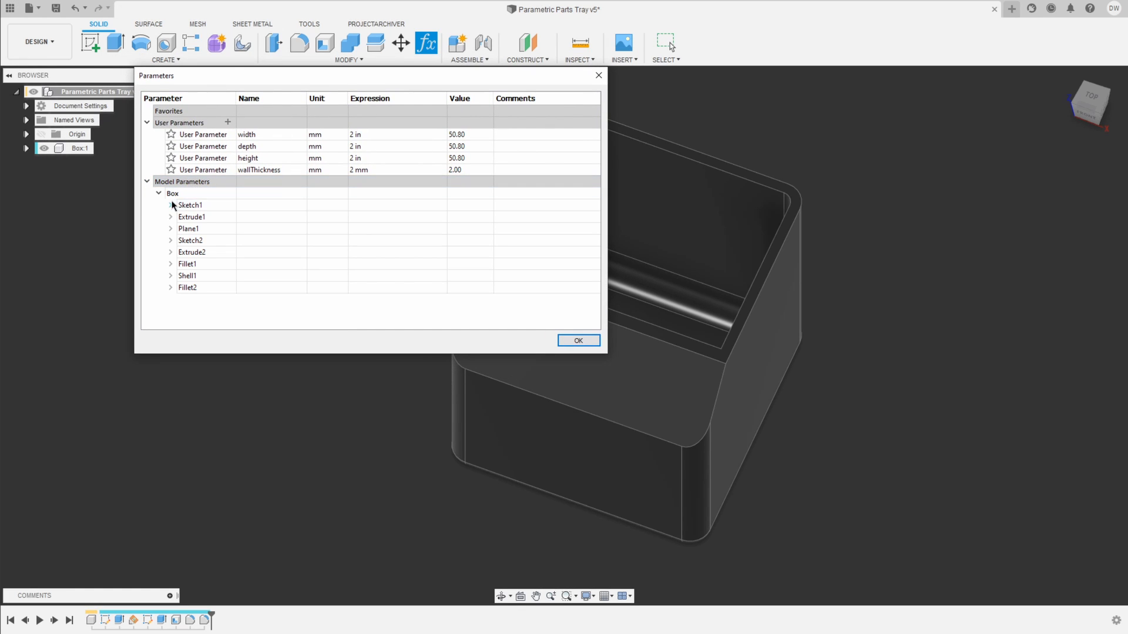
pyautogui.click(170, 205)
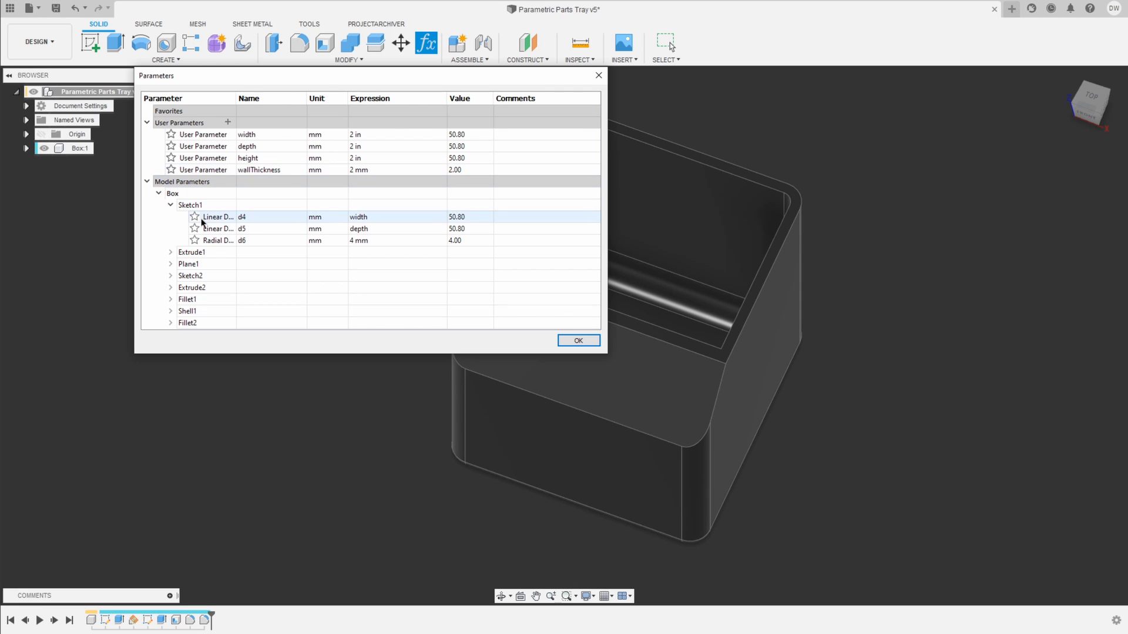
pyautogui.moveTo(234, 217)
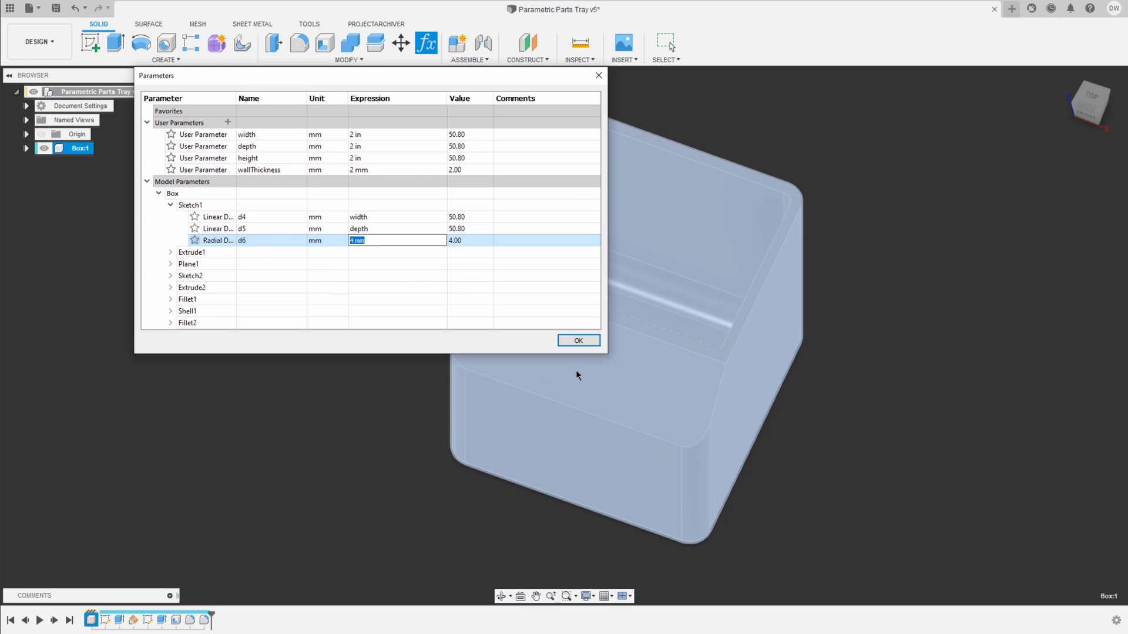
pyautogui.click(382, 240)
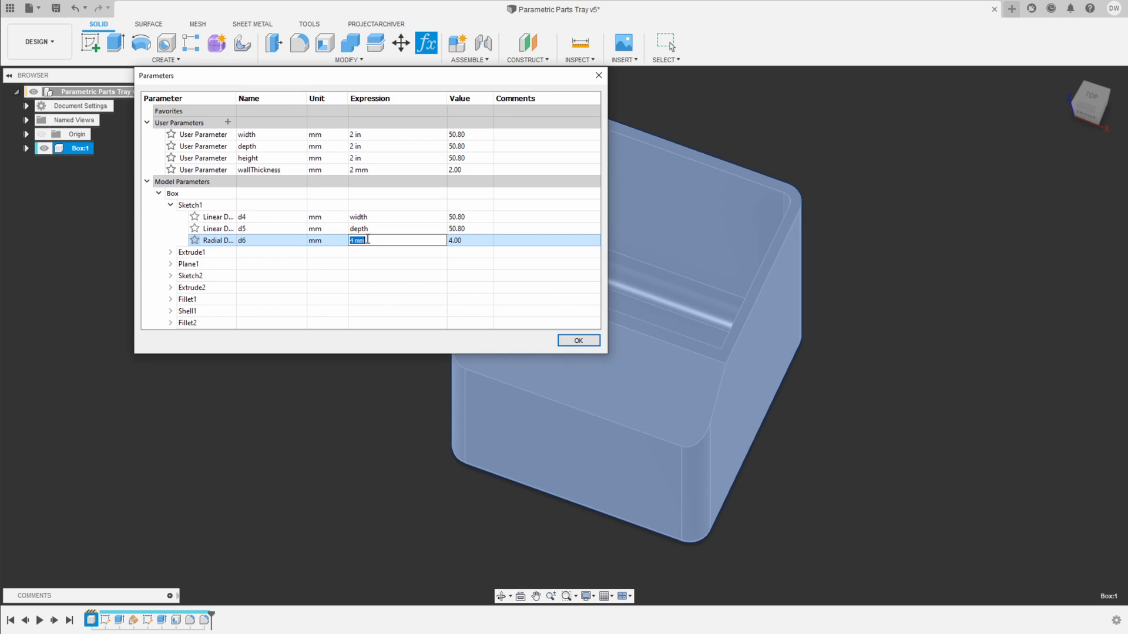
pyautogui.click(169, 205)
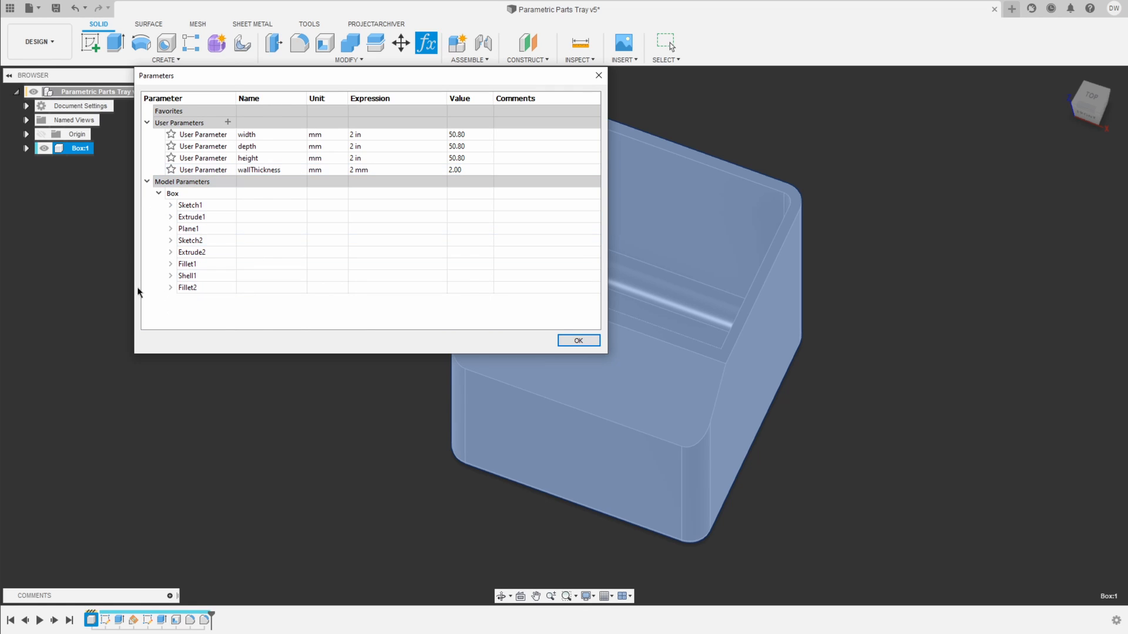
# Set the width parameter expression to 50 and open Sketch1 for editing
pyautogui.click(147, 181)
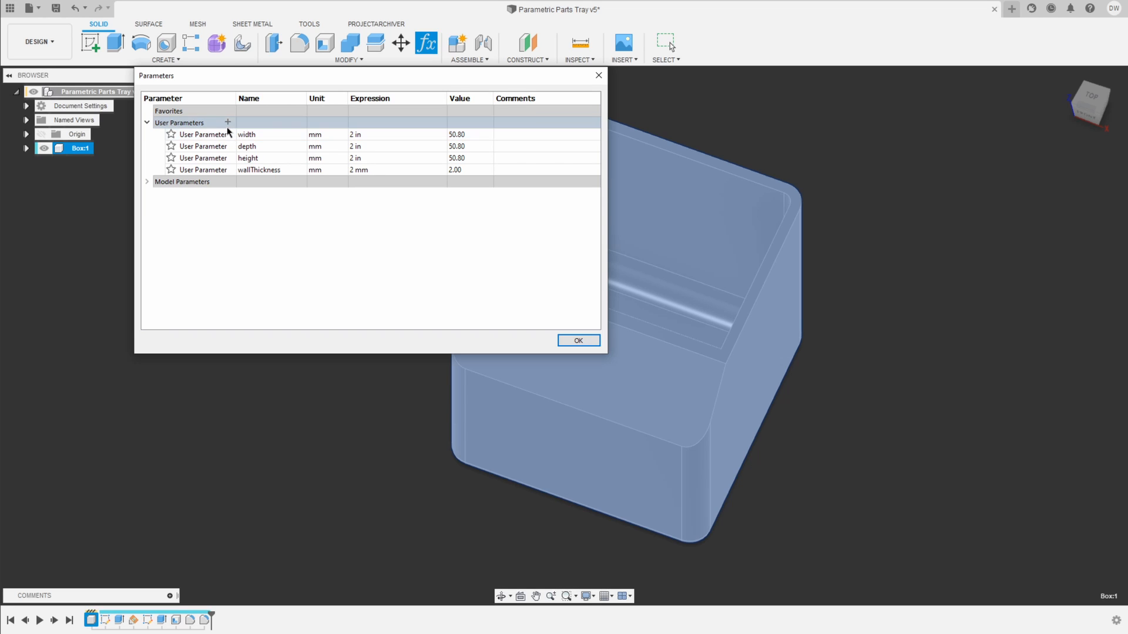
pyautogui.click(246, 134)
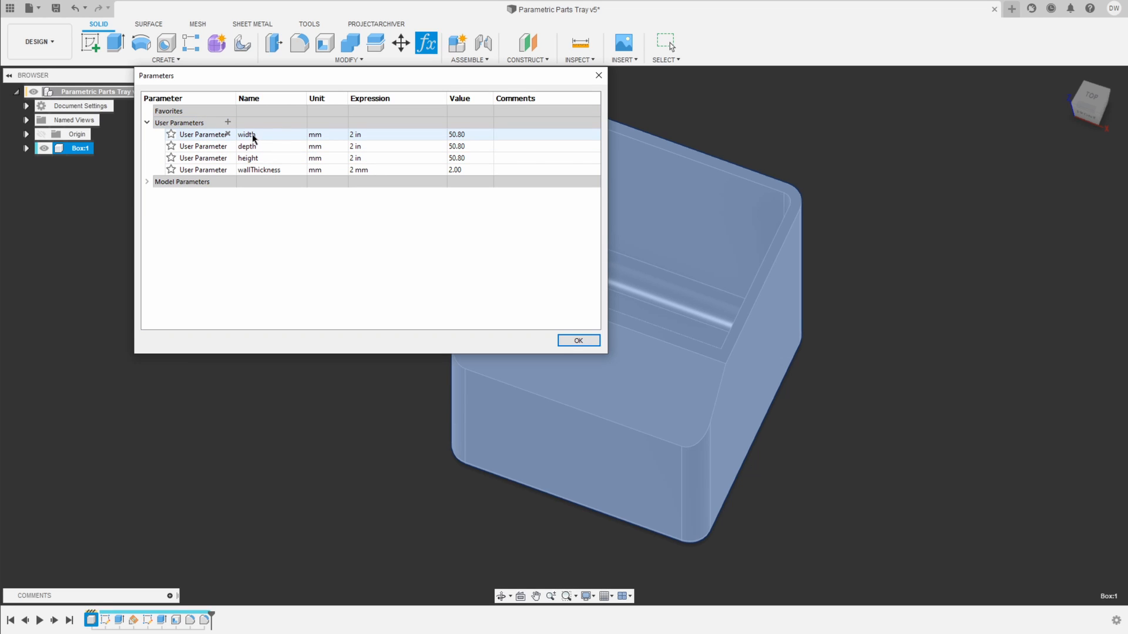
pyautogui.moveTo(378, 139)
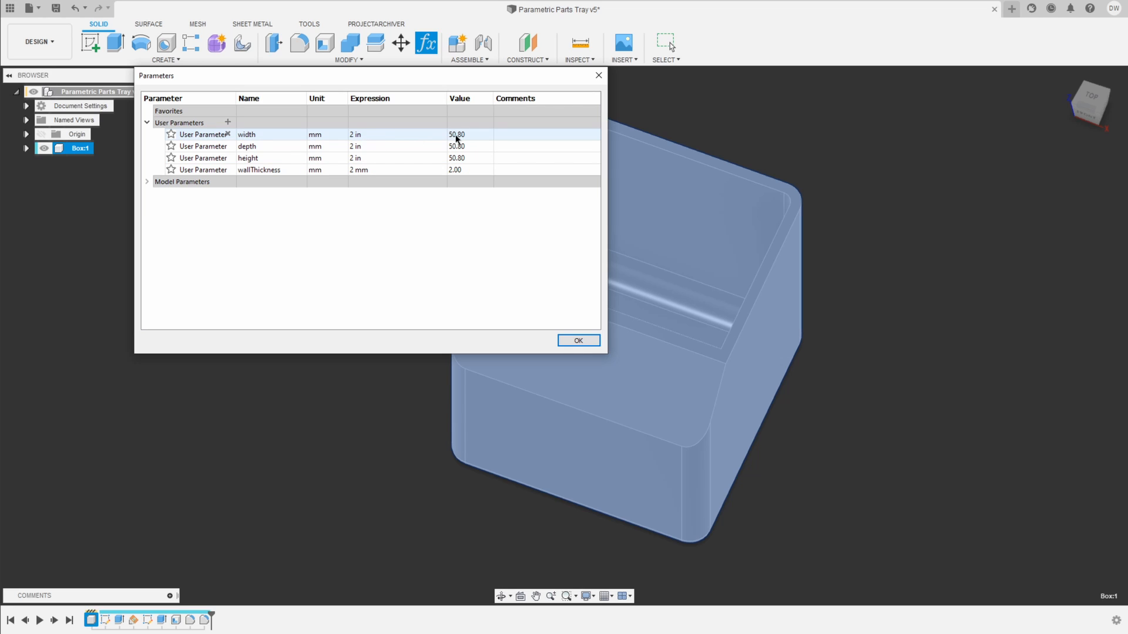
pyautogui.moveTo(391, 140)
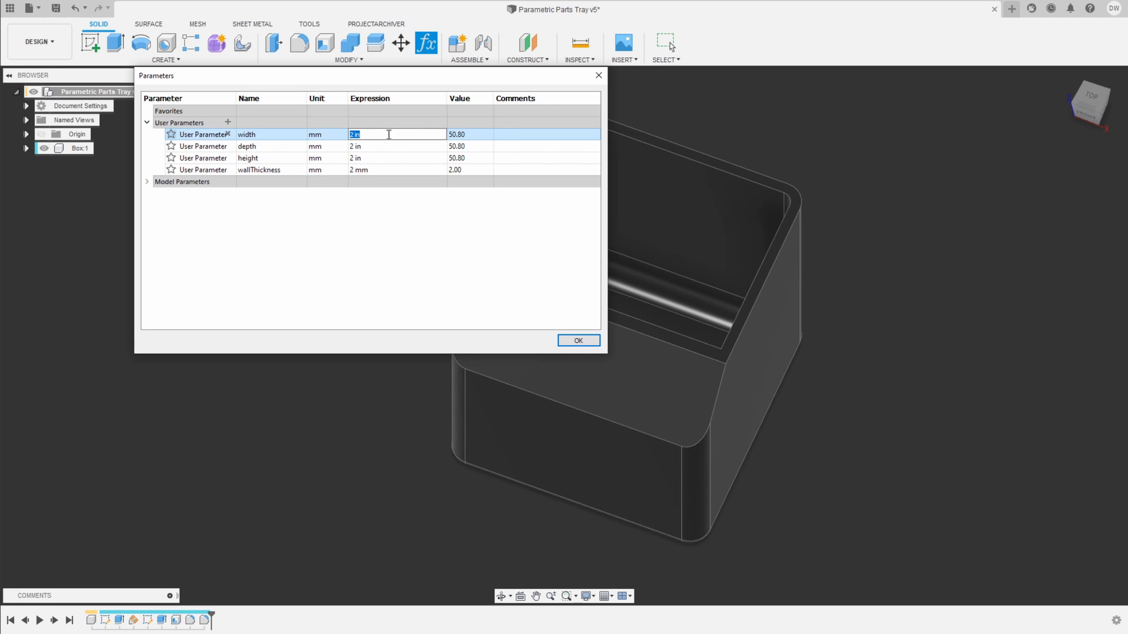
pyautogui.write('50')
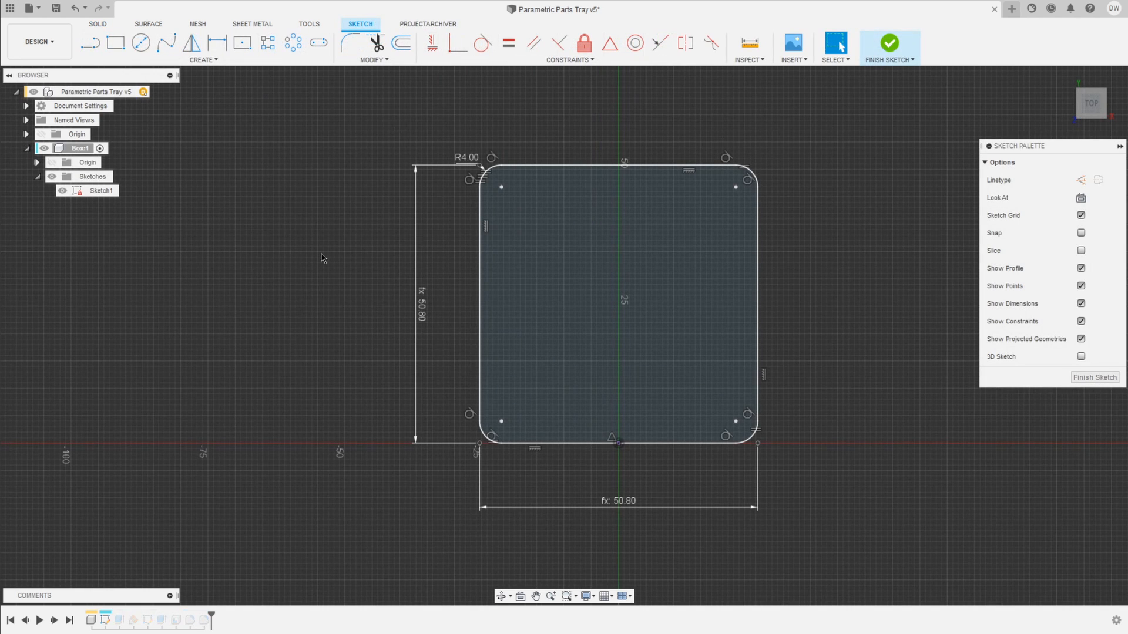
pyautogui.moveTo(337, 268)
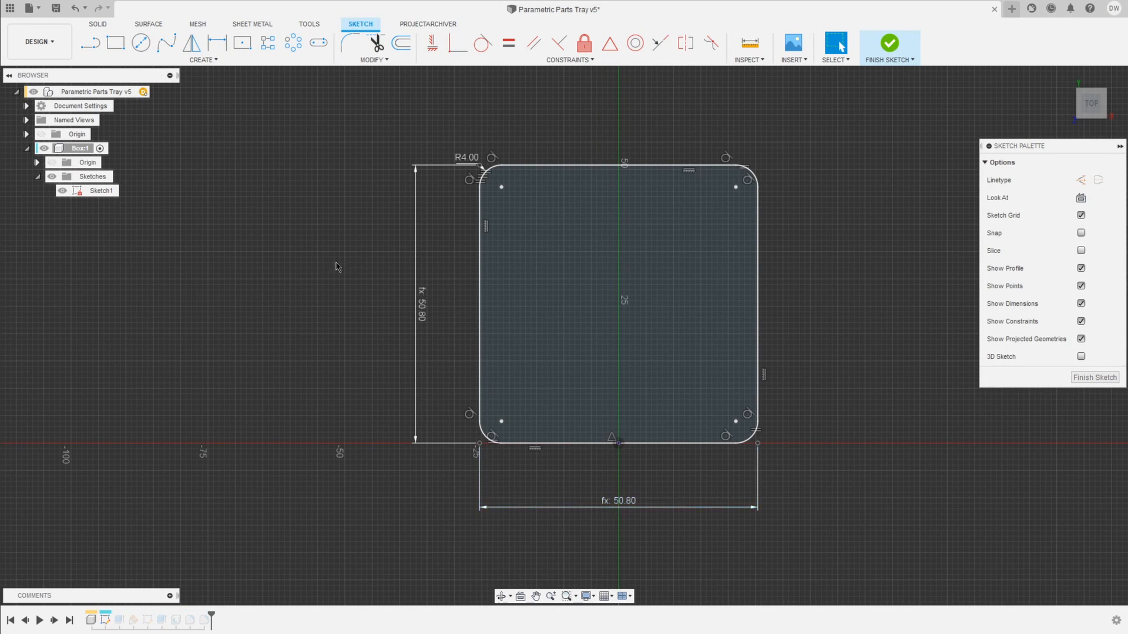
# Check the rectangle's width dimension reads the width parameter, then finish the sketch
pyautogui.click(619, 501)
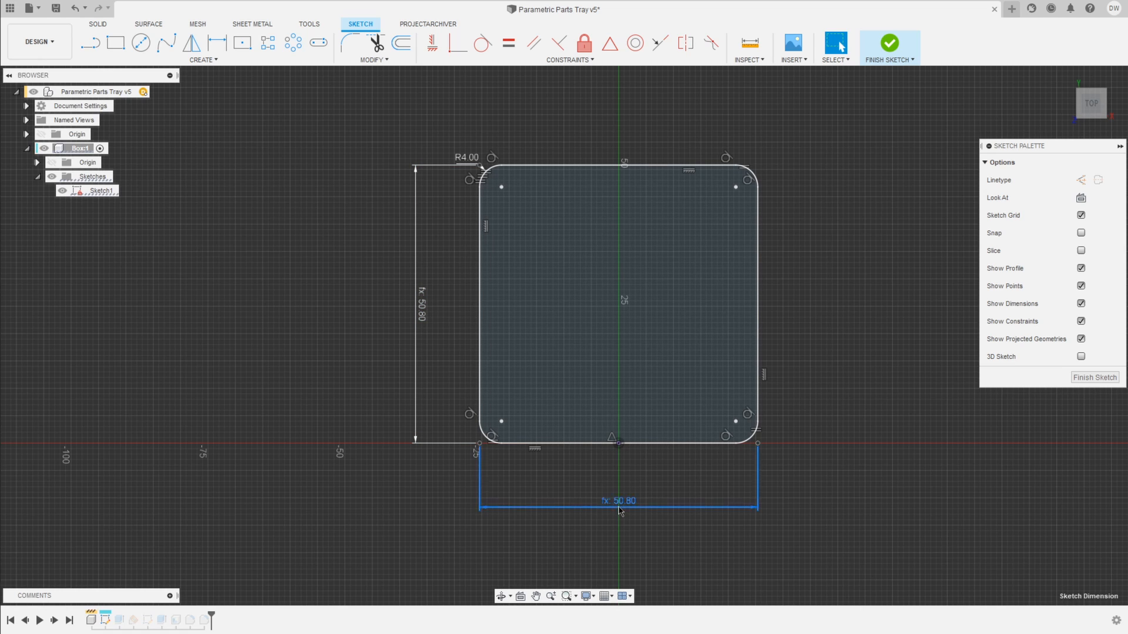
pyautogui.doubleClick(618, 500)
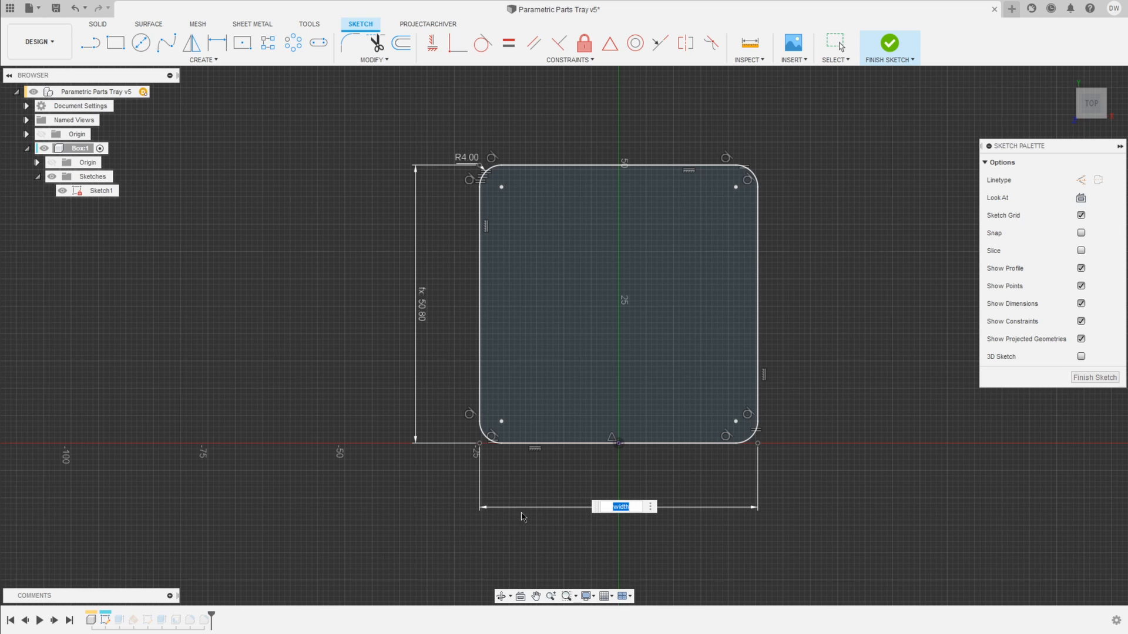
pyautogui.moveTo(606, 475)
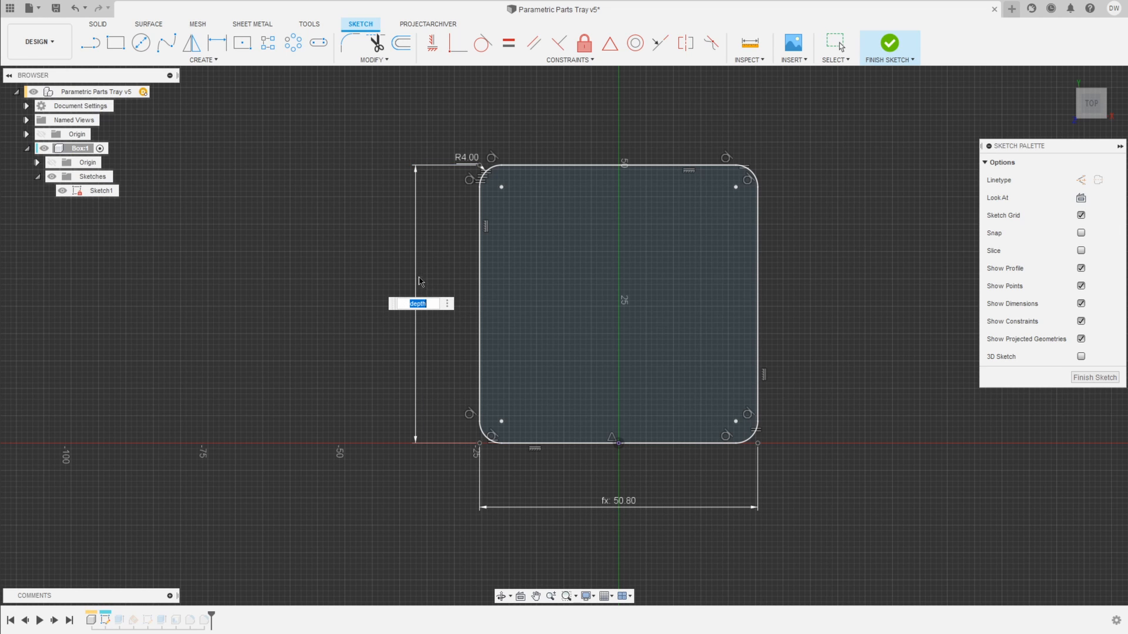
pyautogui.moveTo(368, 178)
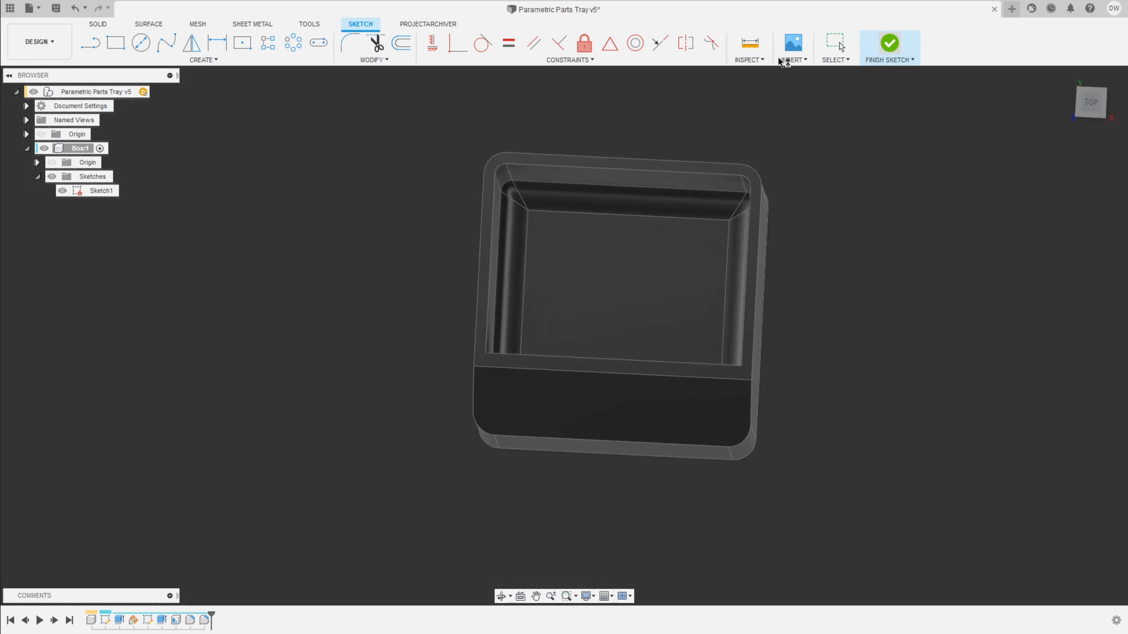
pyautogui.click(890, 43)
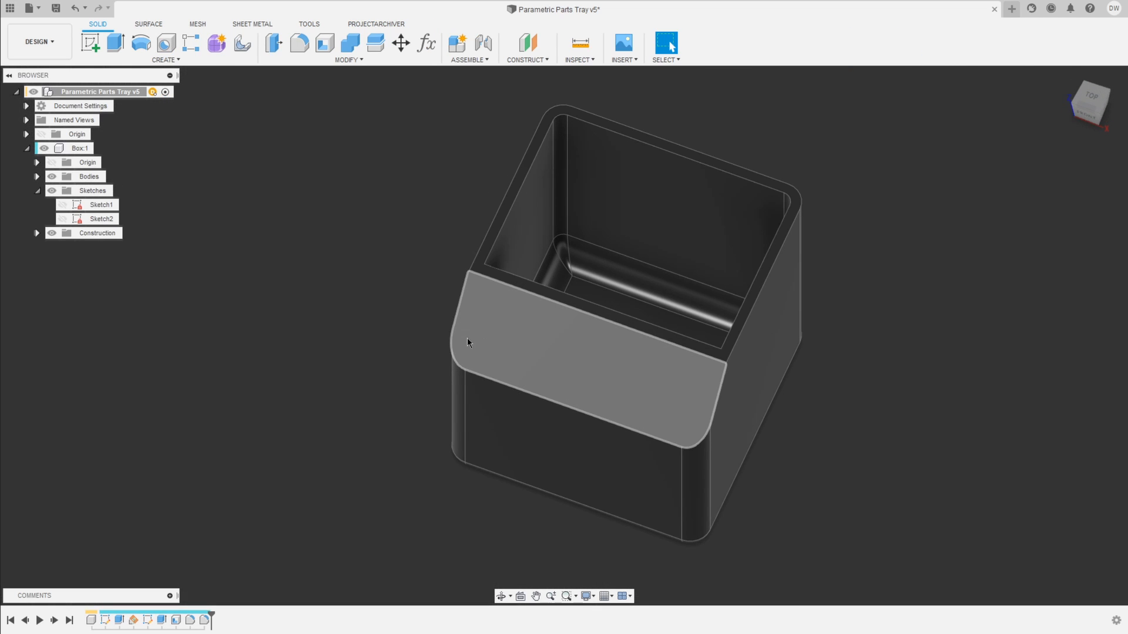
# Confirm the shell's inside thickness is wallThickness and close the feature edit
pyautogui.click(333, 470)
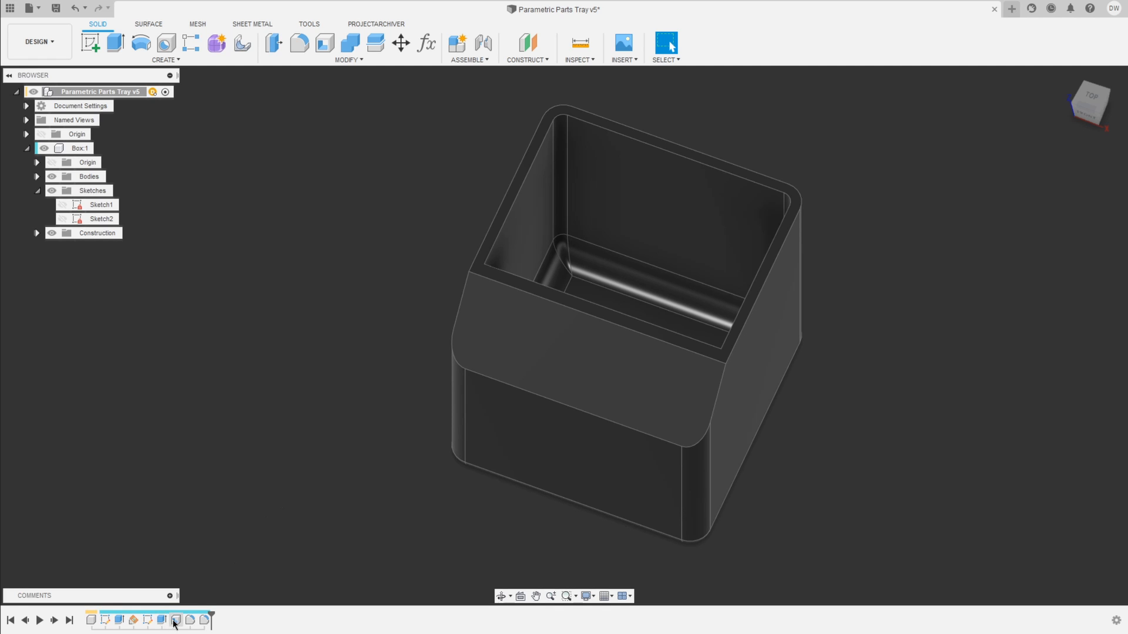
pyautogui.click(173, 621)
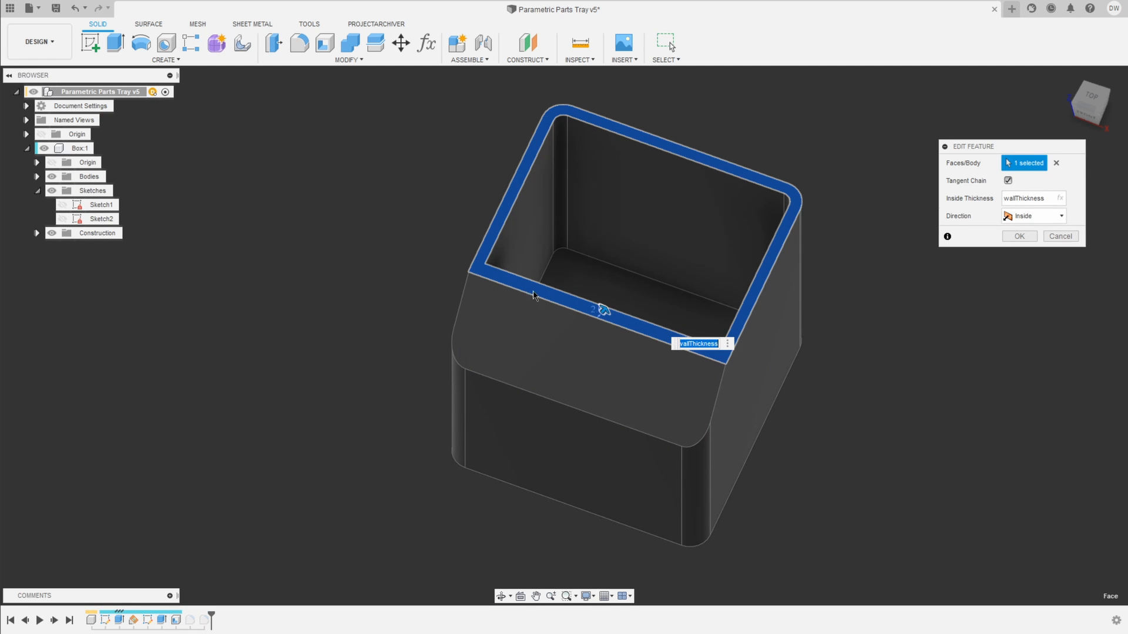
pyautogui.moveTo(753, 306)
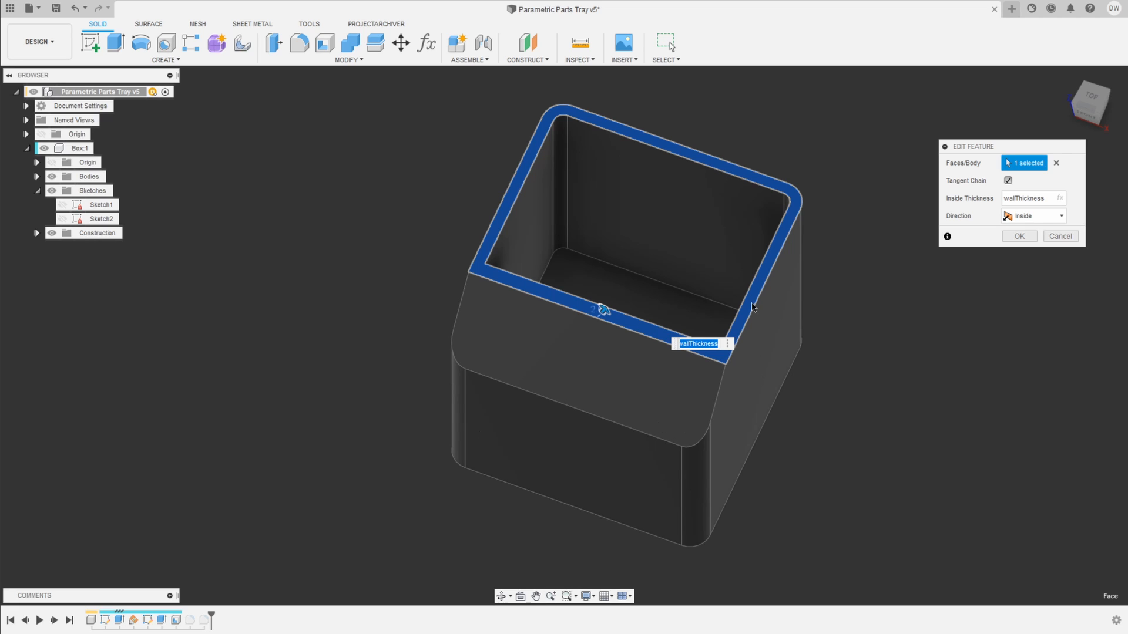
pyautogui.moveTo(393, 140)
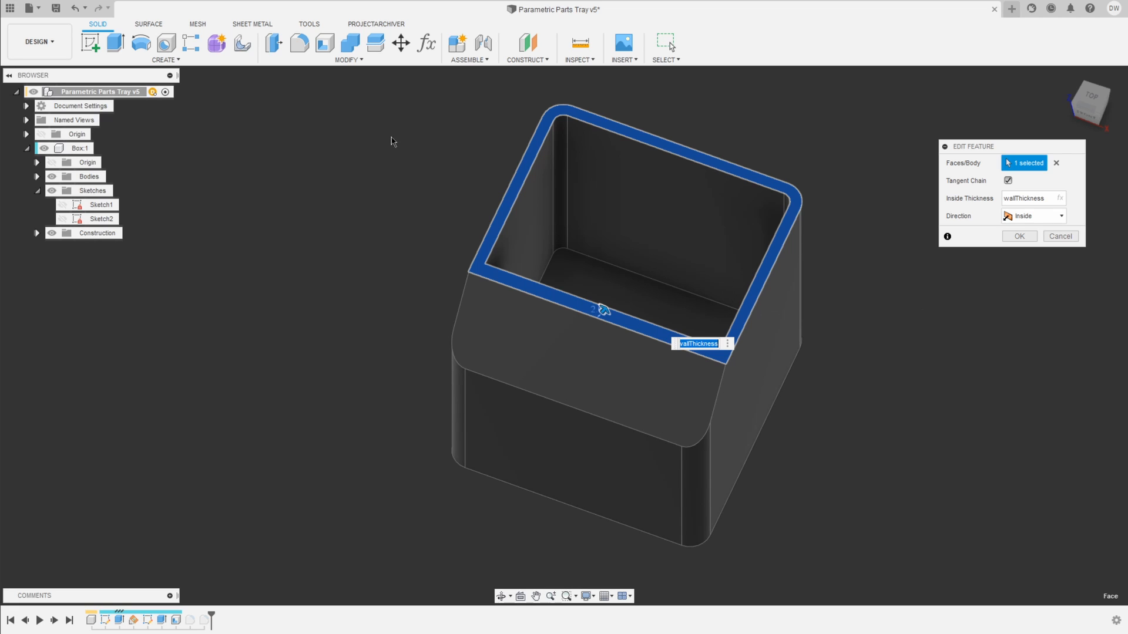
pyautogui.click(1030, 198)
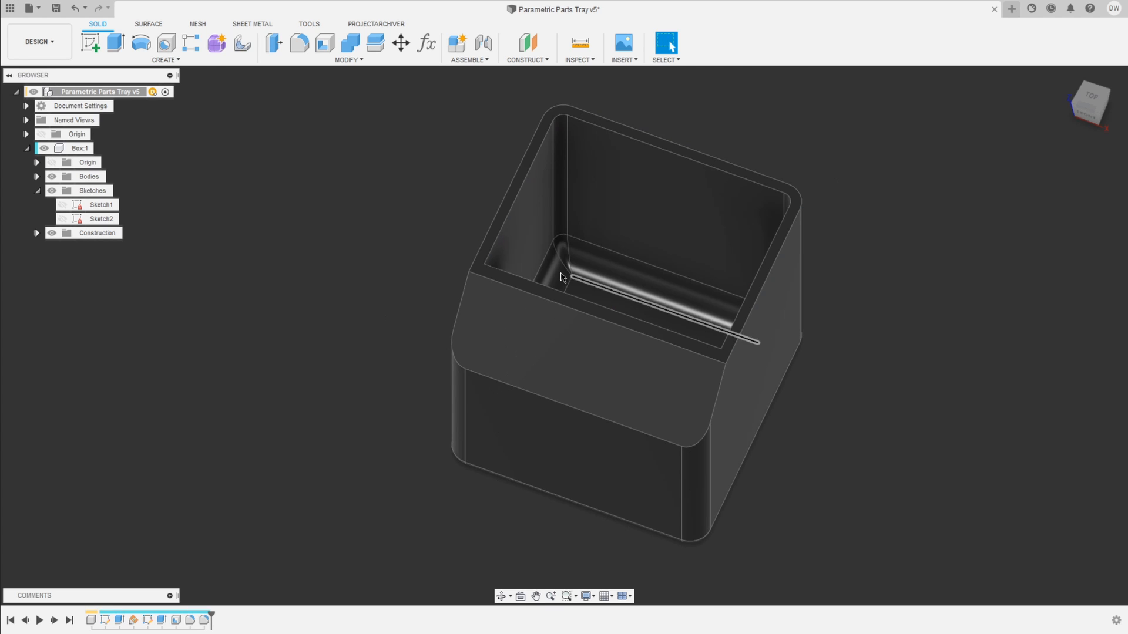
# Set wallThickness to 3 mm and expand Sketch1's model parameters in the table
pyautogui.click(426, 44)
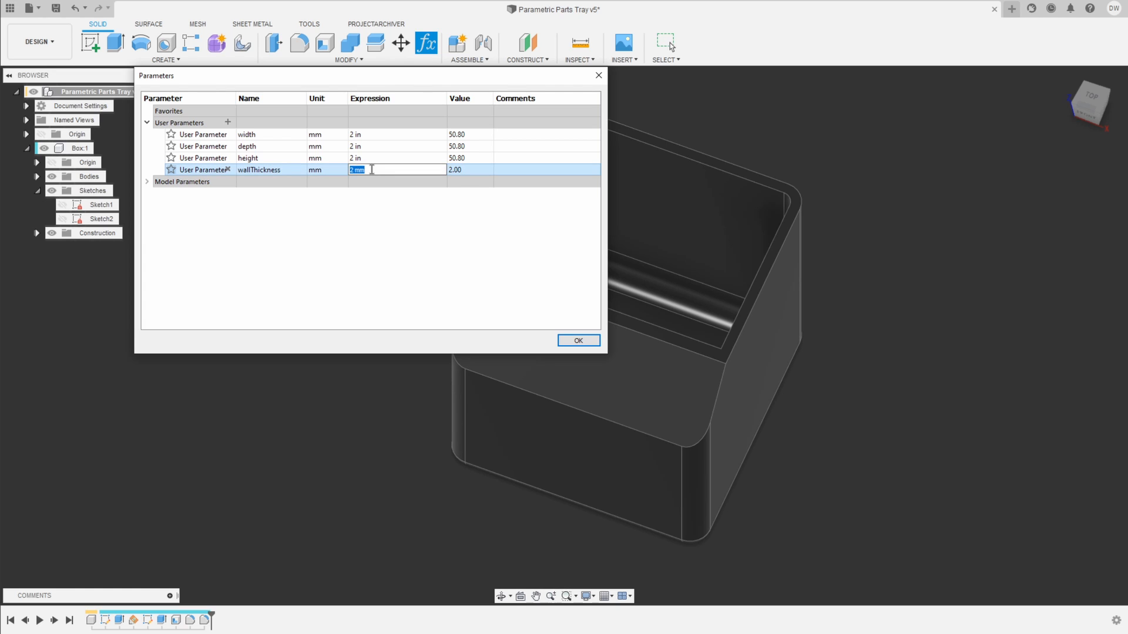
pyautogui.write('3 mm')
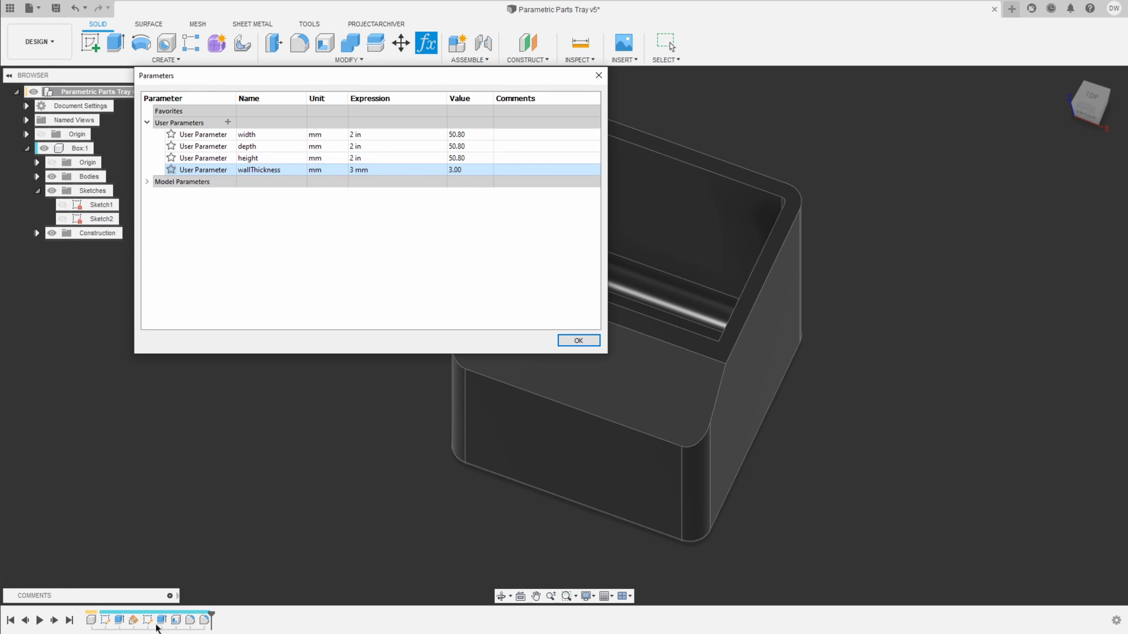
pyautogui.moveTo(354, 299)
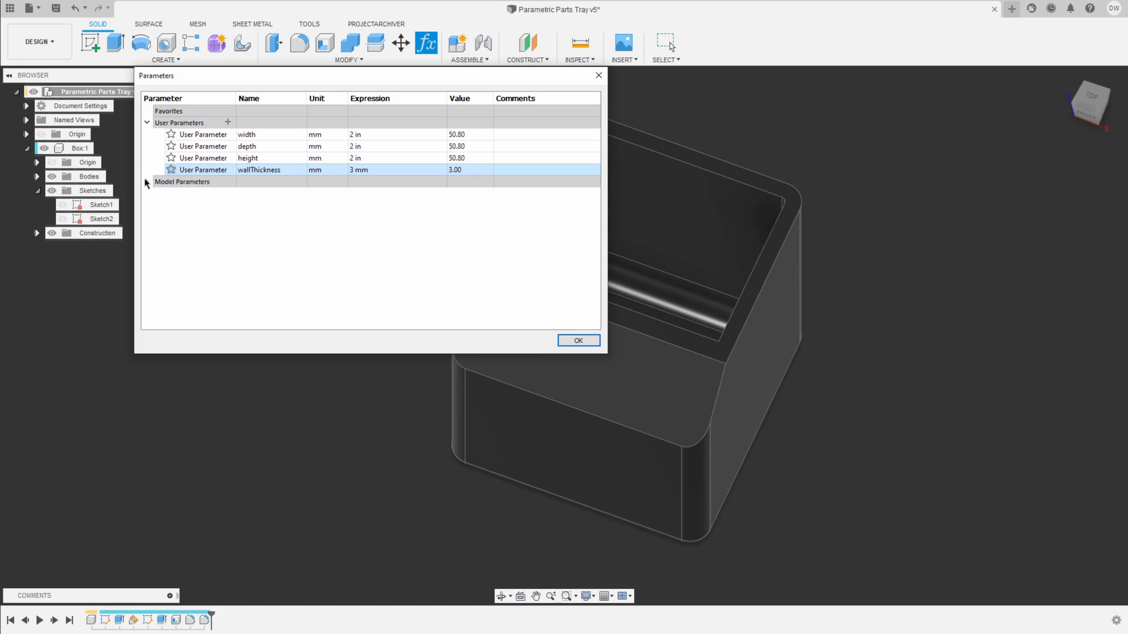
pyautogui.click(148, 181)
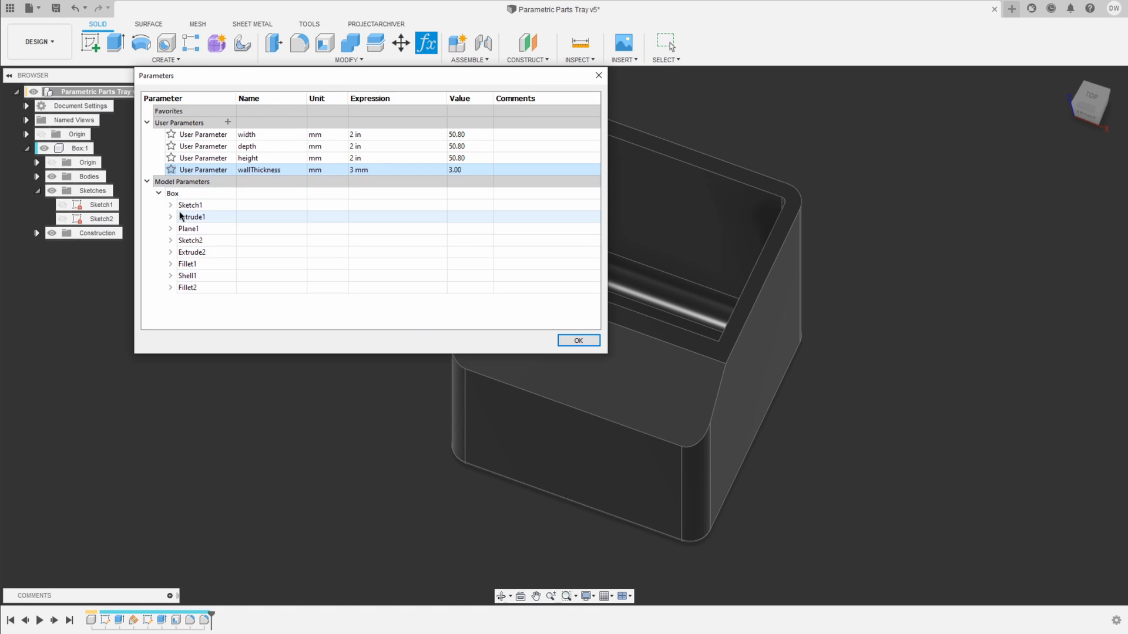
pyautogui.click(170, 205)
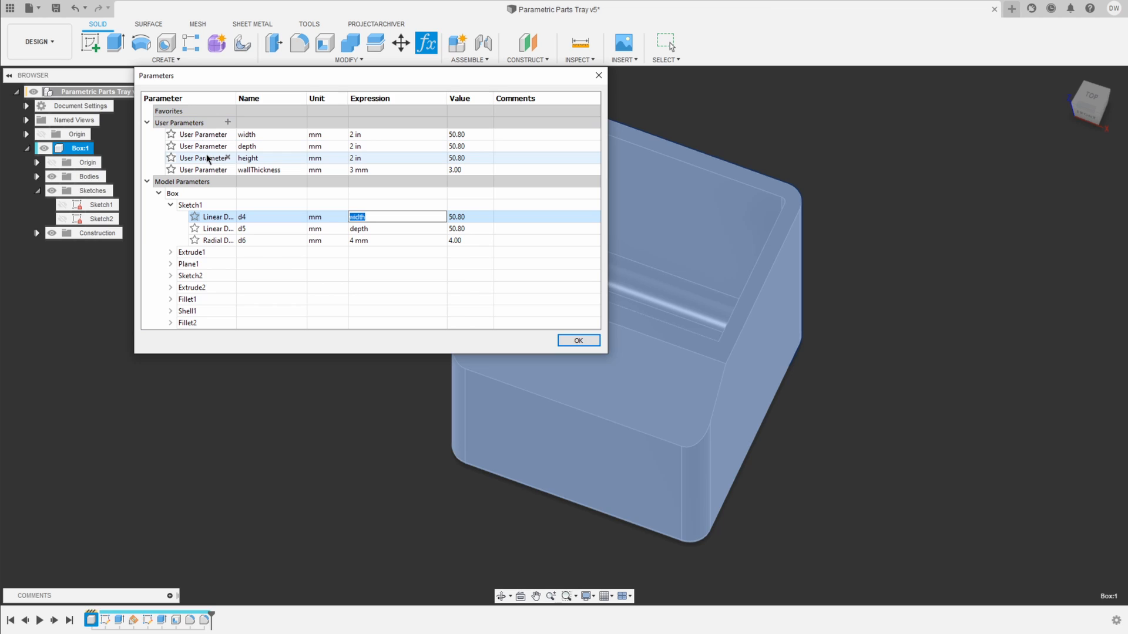
# Start a new untitled design and show its empty parameters table
pyautogui.click(1012, 8)
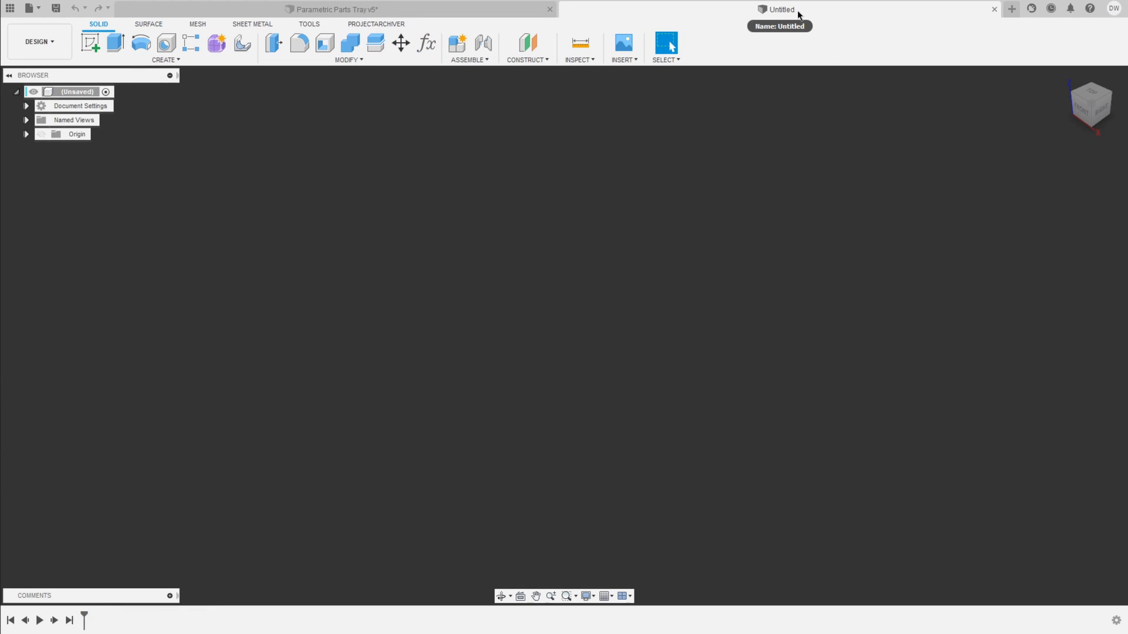
pyautogui.moveTo(427, 44)
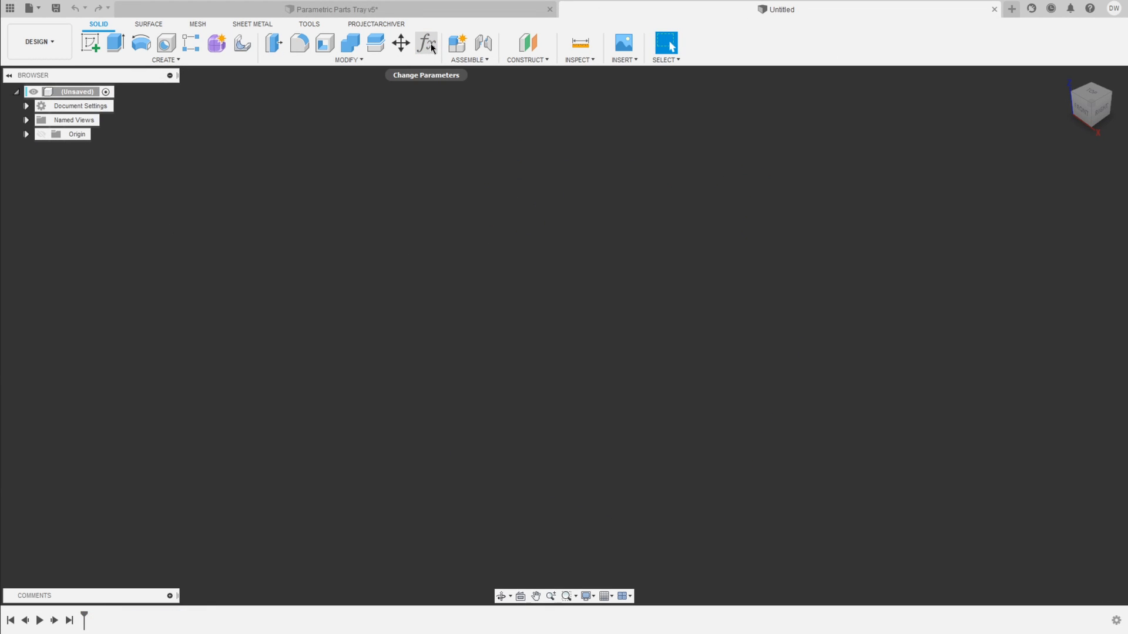
pyautogui.moveTo(427, 44)
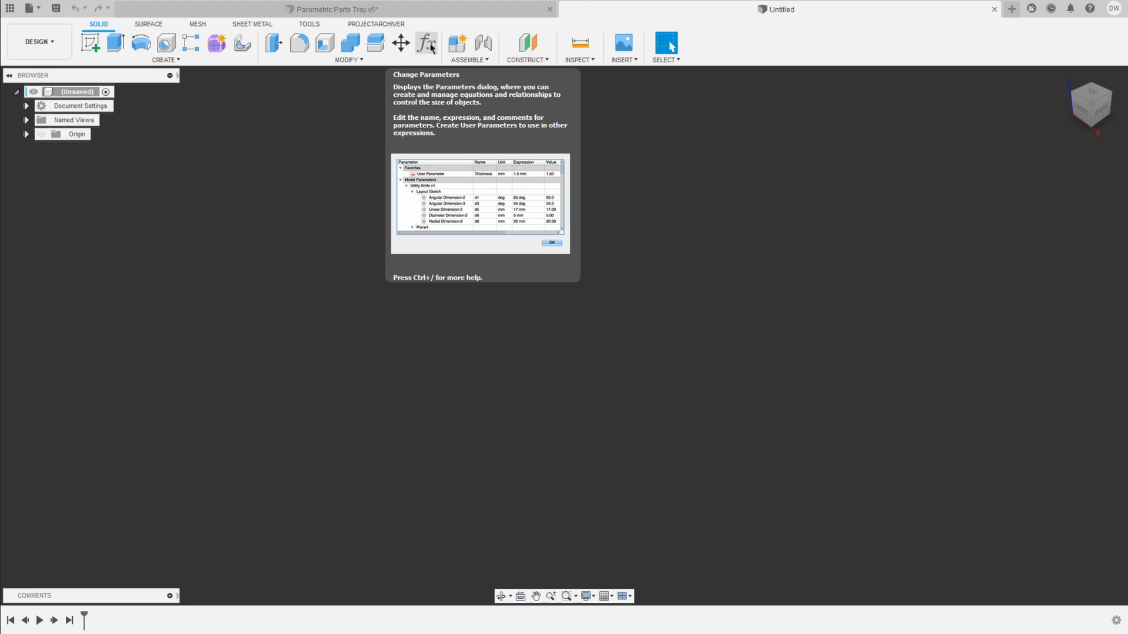
pyautogui.moveTo(433, 44)
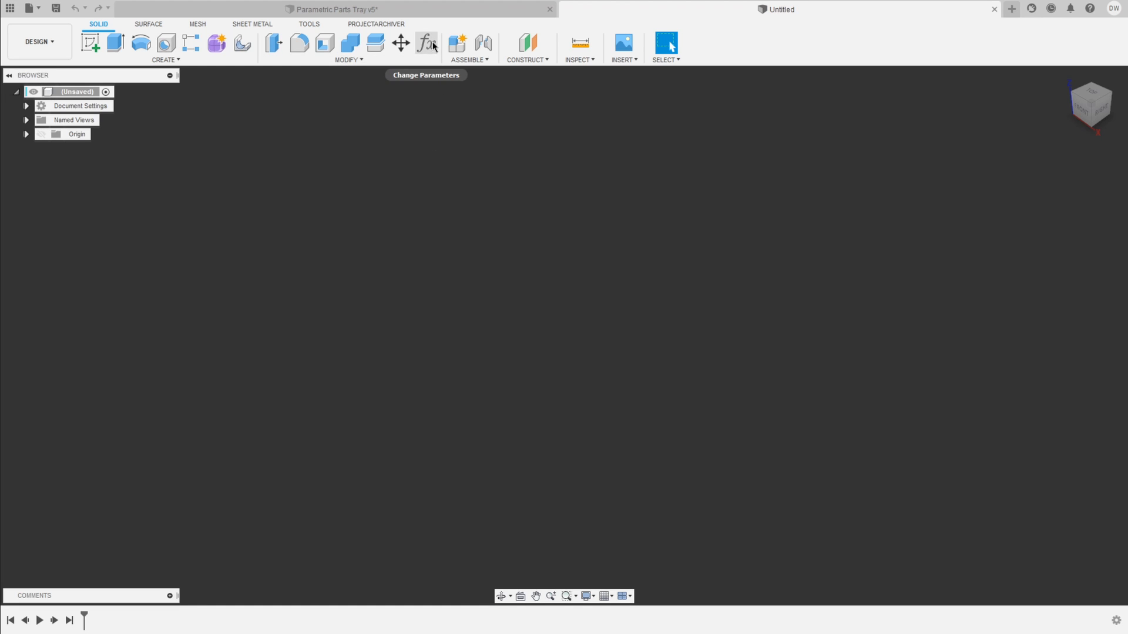
pyautogui.click(427, 45)
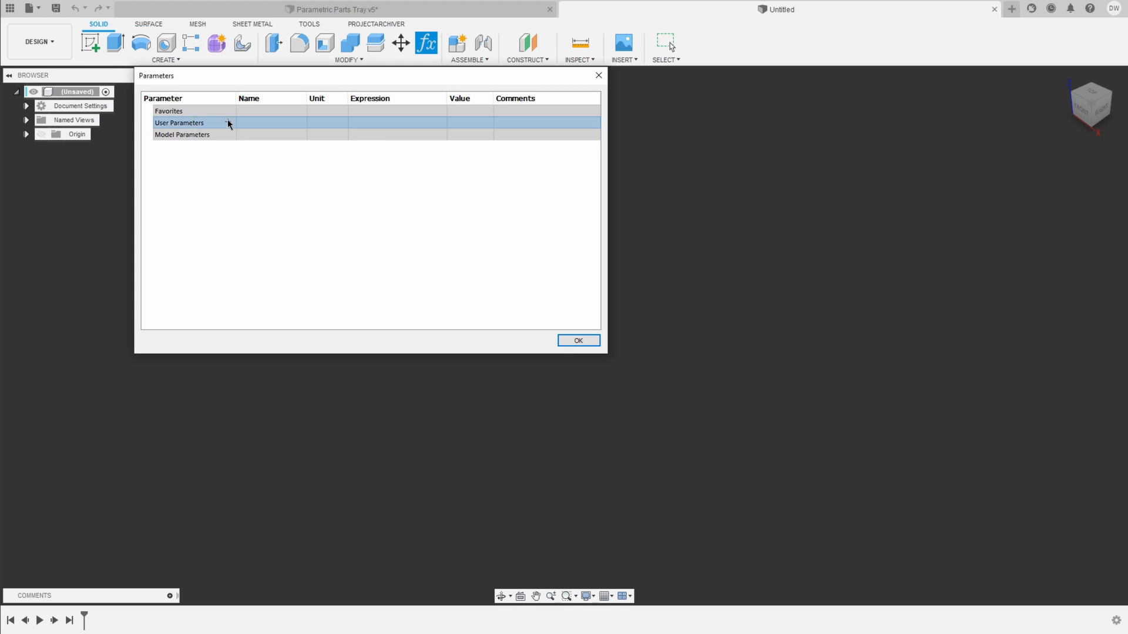
# Add a user parameter width = 50 mm and close the parameters table
pyautogui.click(227, 122)
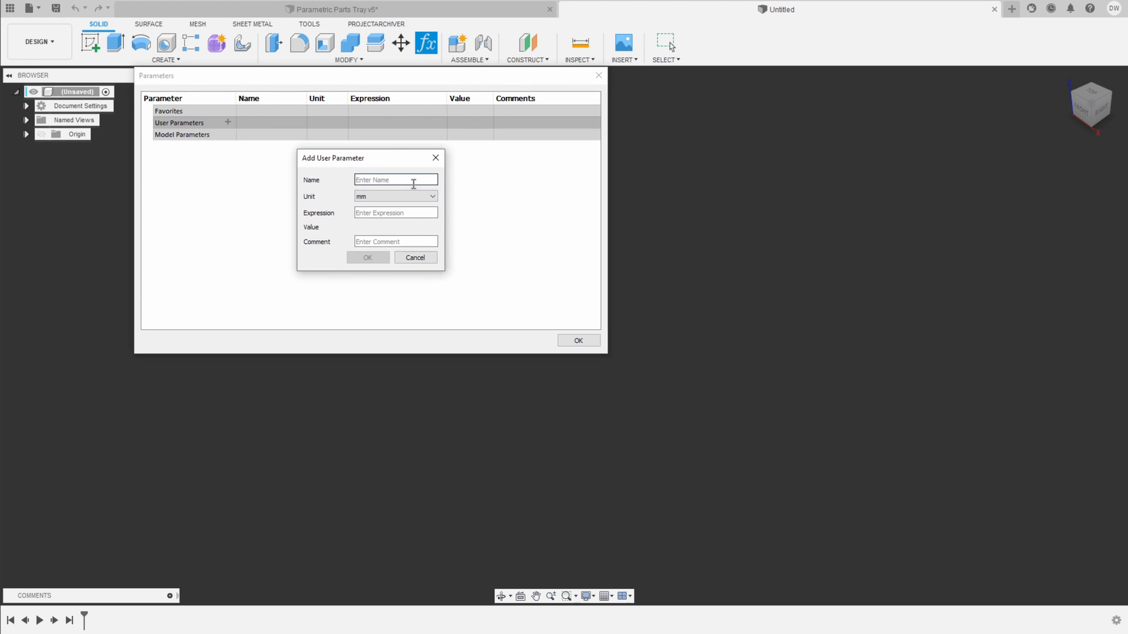
pyautogui.write('width')
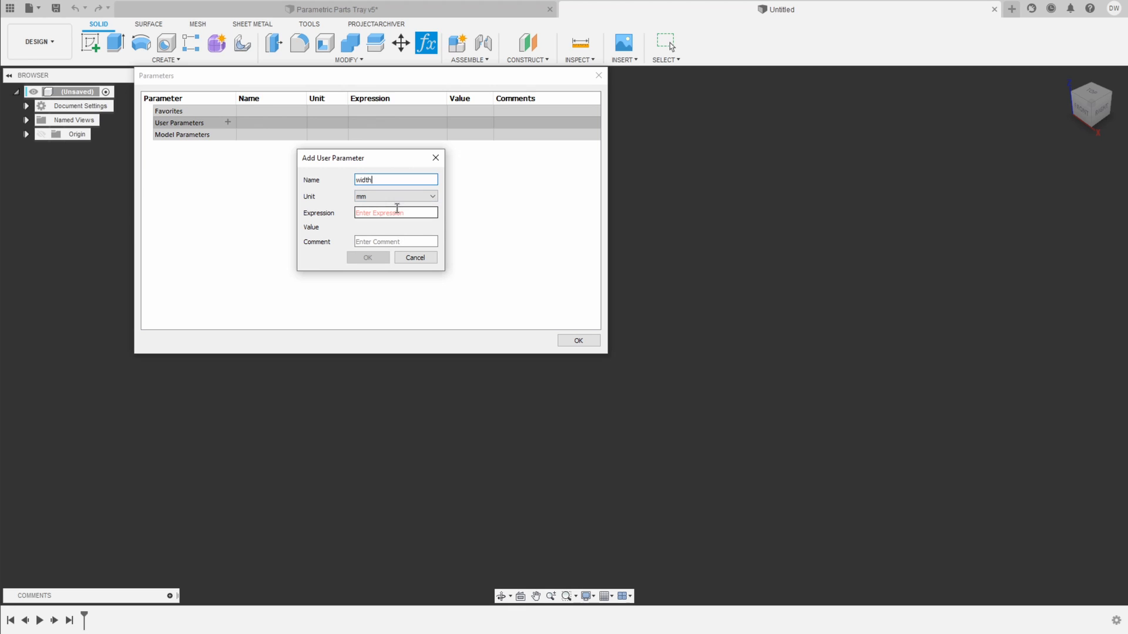
pyautogui.click(396, 212)
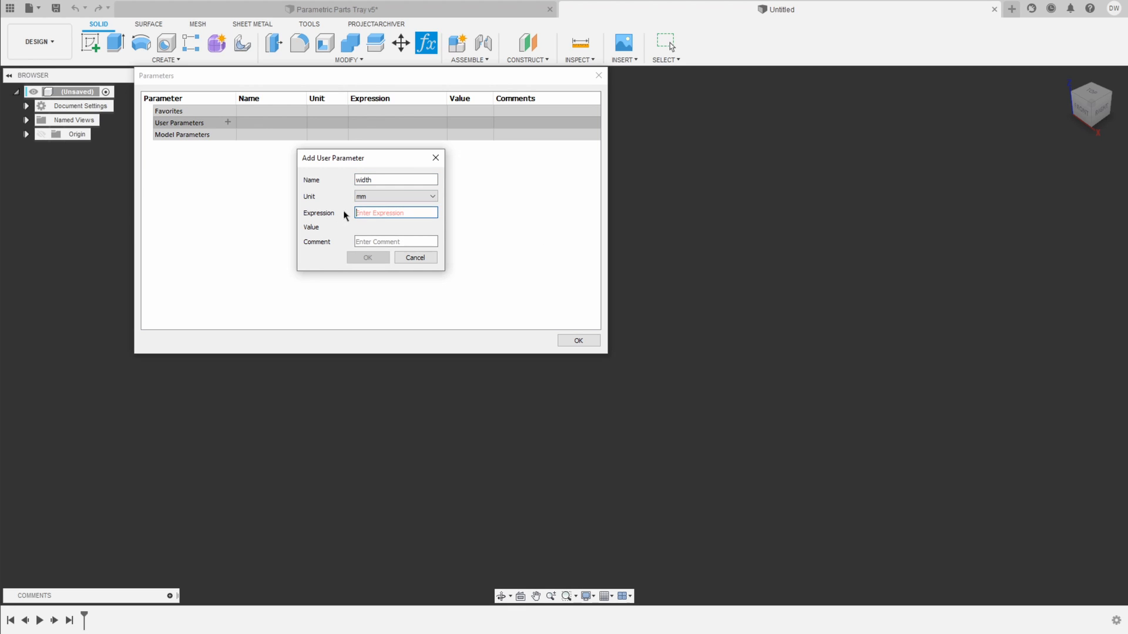
pyautogui.click(368, 258)
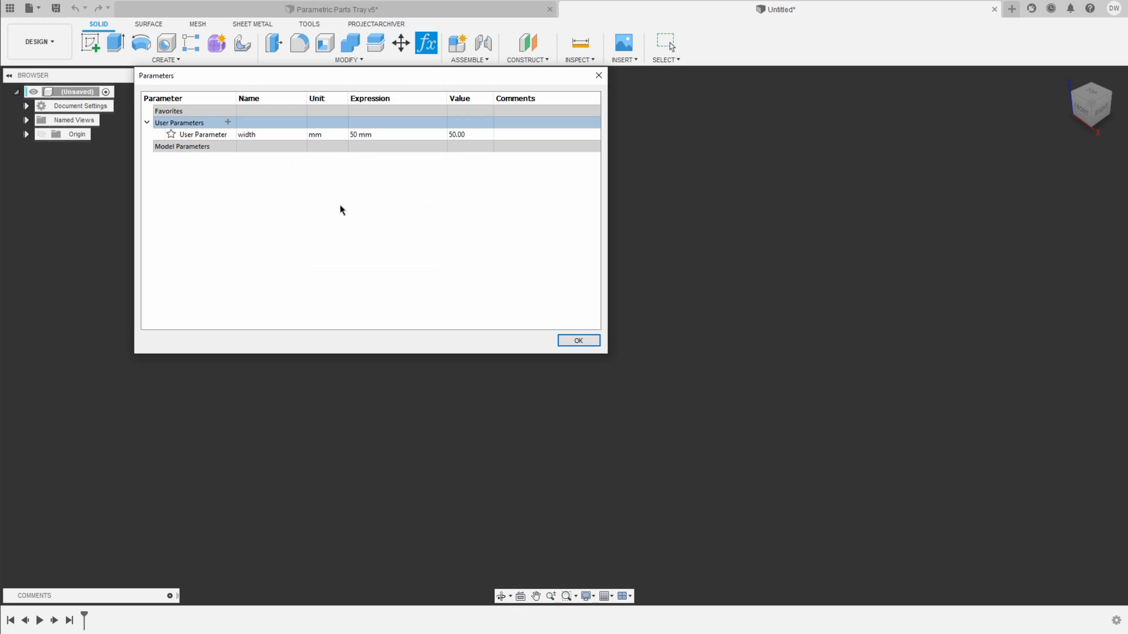
pyautogui.click(578, 341)
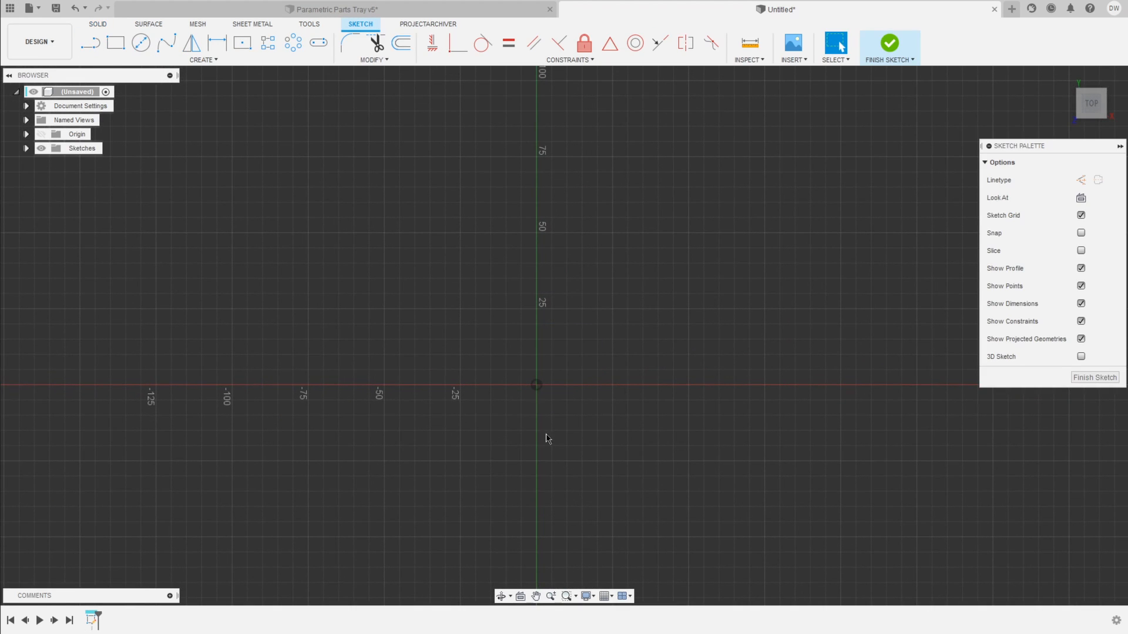
# Draw a rectangle from the origin with its horizontal dimension set to width
pyautogui.click(115, 42)
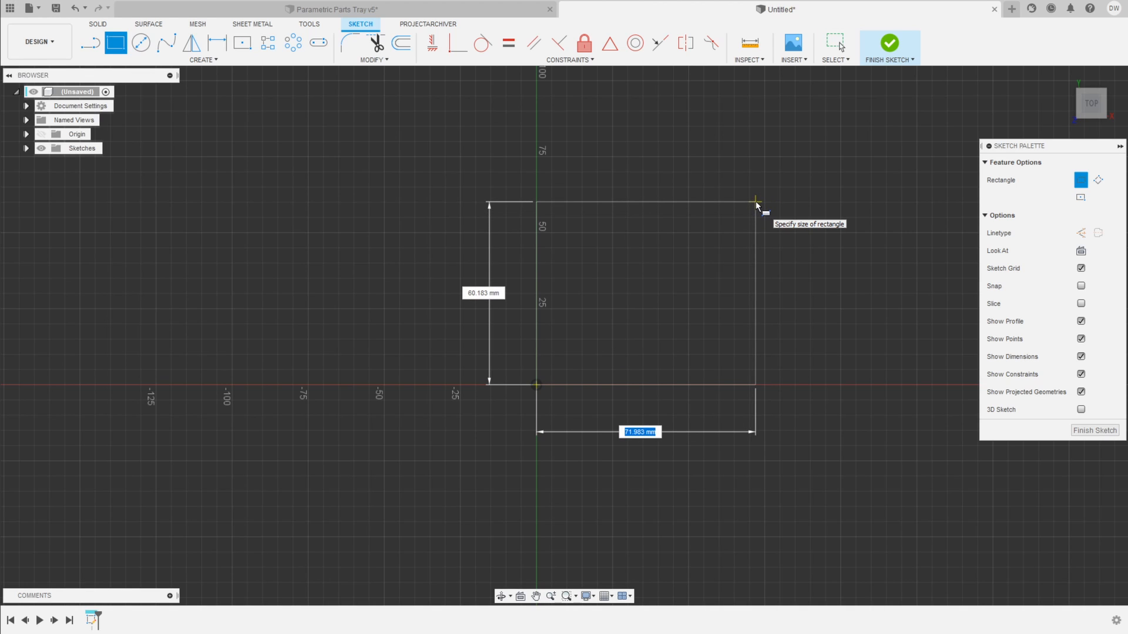
pyautogui.write('wi')
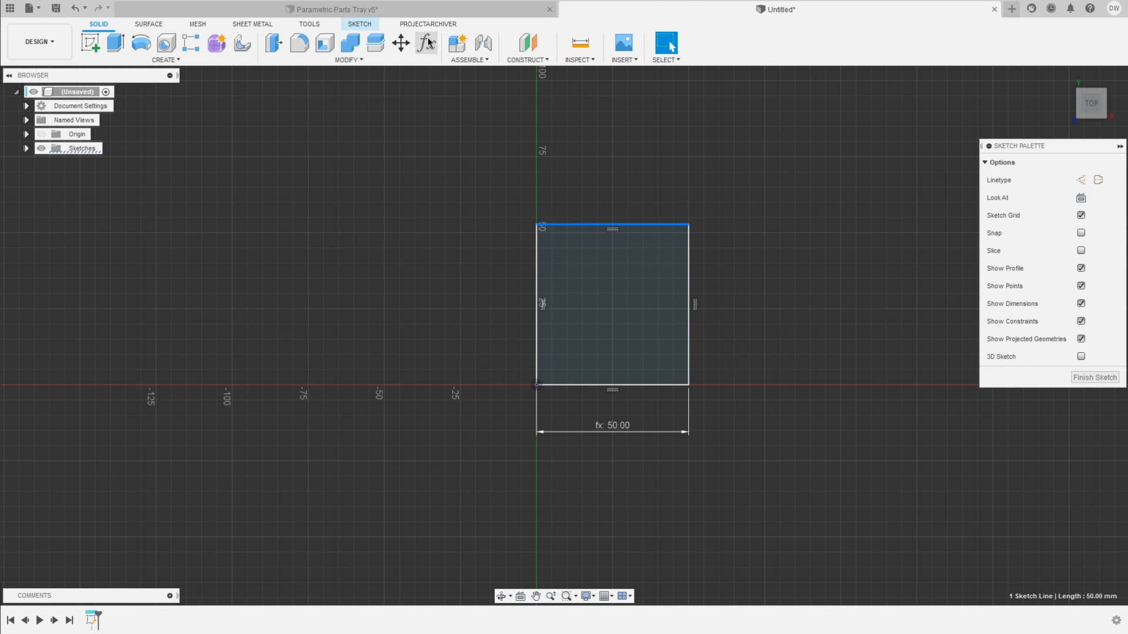
# Create user parameter depth with expression width/2, evaluating to 25 mm
pyautogui.click(427, 43)
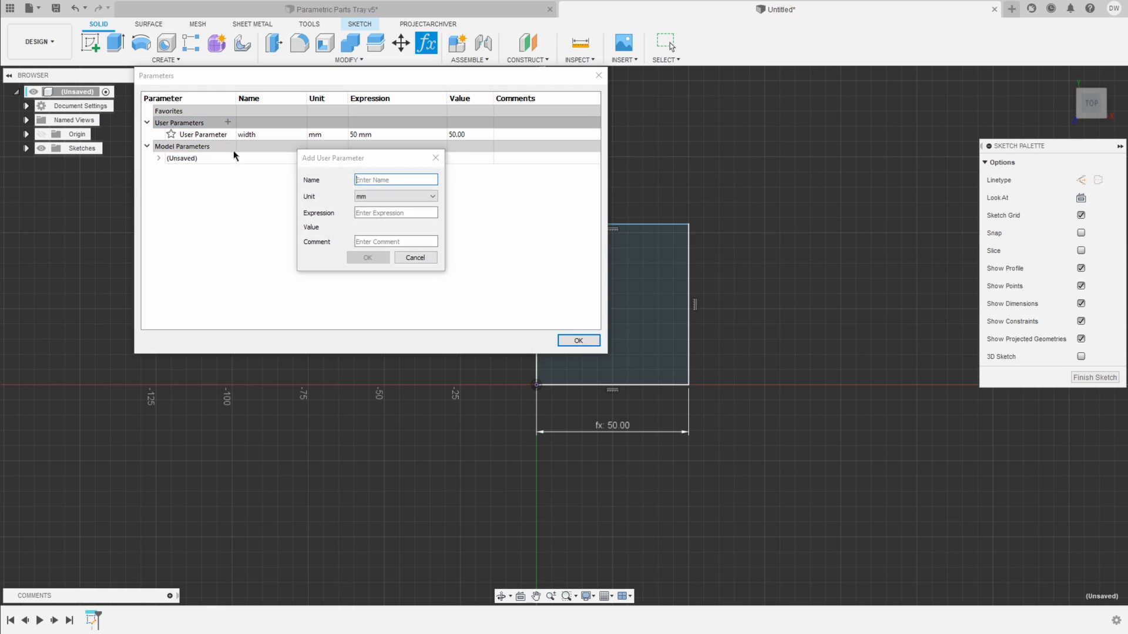
pyautogui.write('depth')
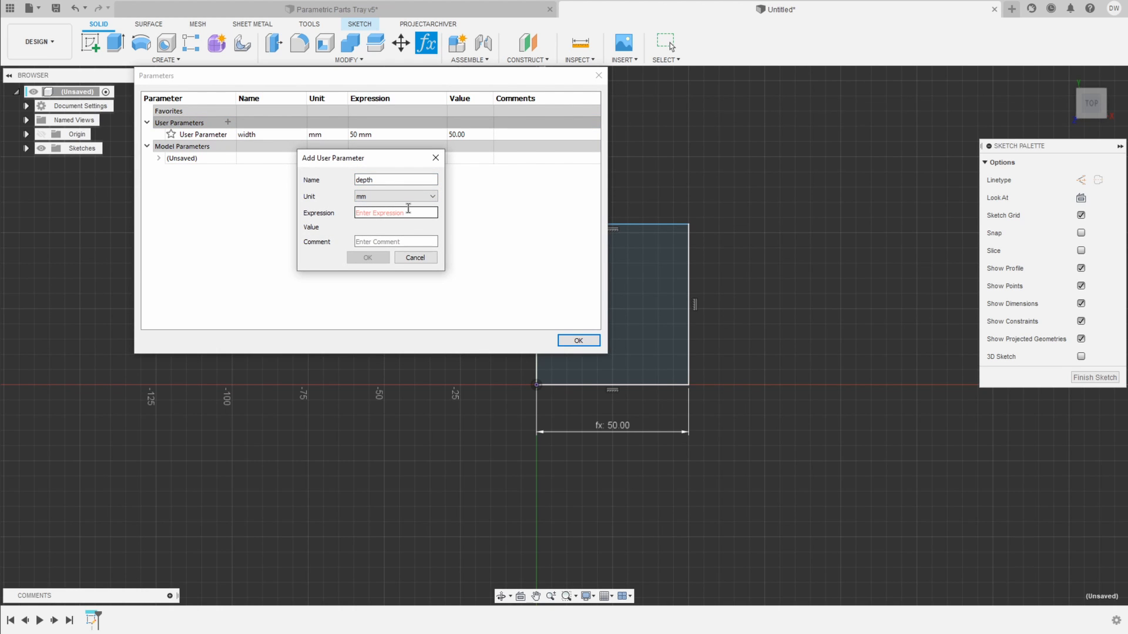
pyautogui.write('width/2')
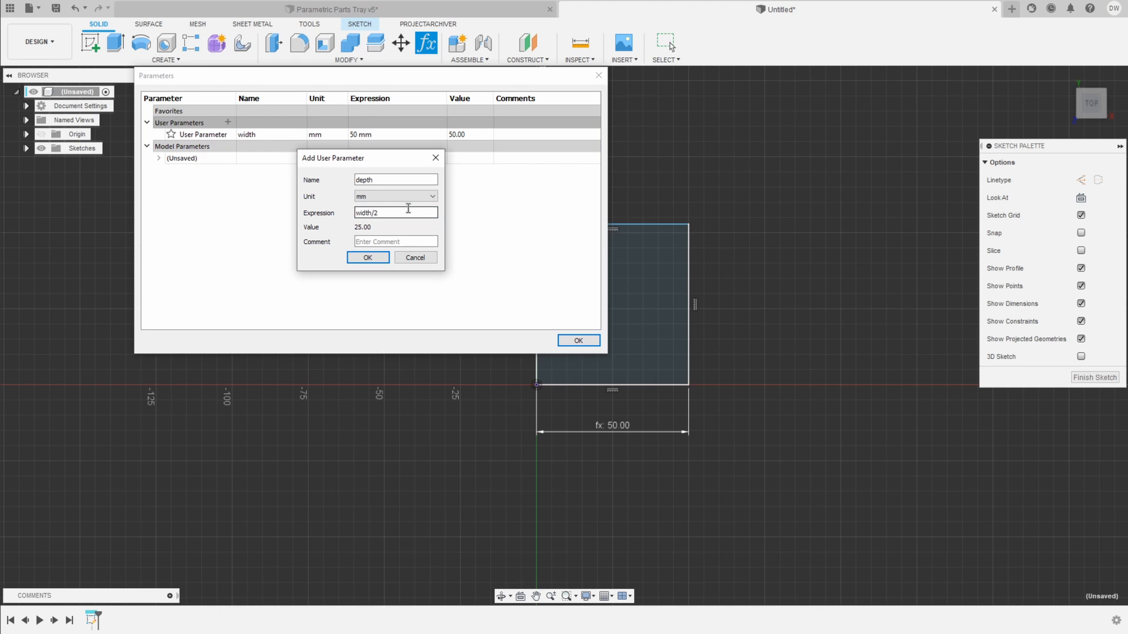
pyautogui.click(367, 257)
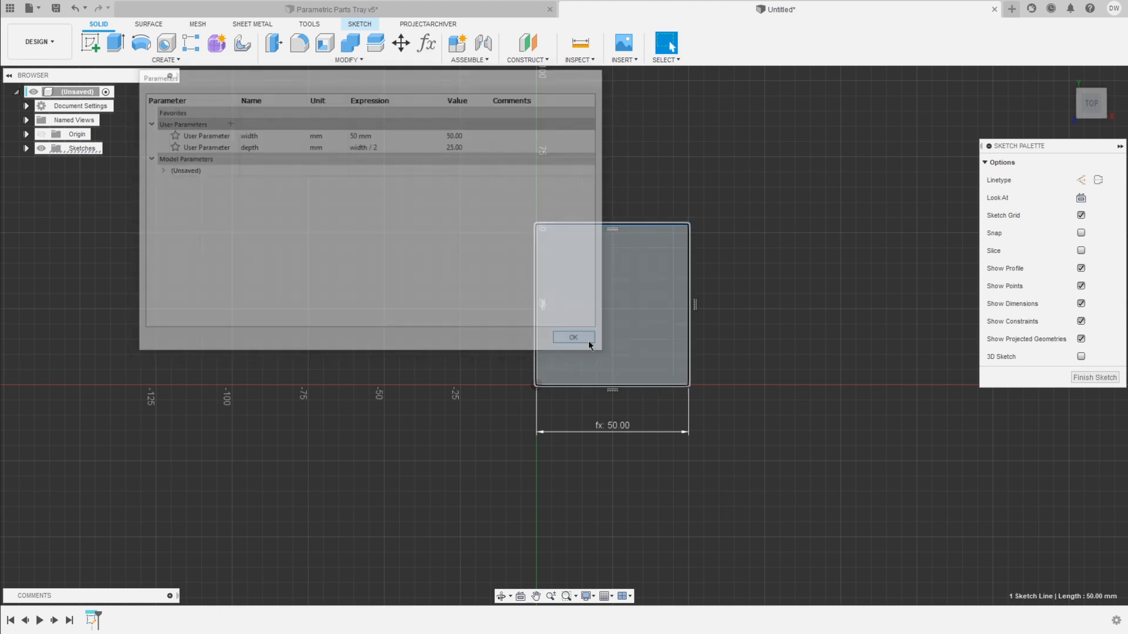
# Drive the rectangle's vertical dimension by depth, giving 25.00 mm
pyautogui.click(574, 337)
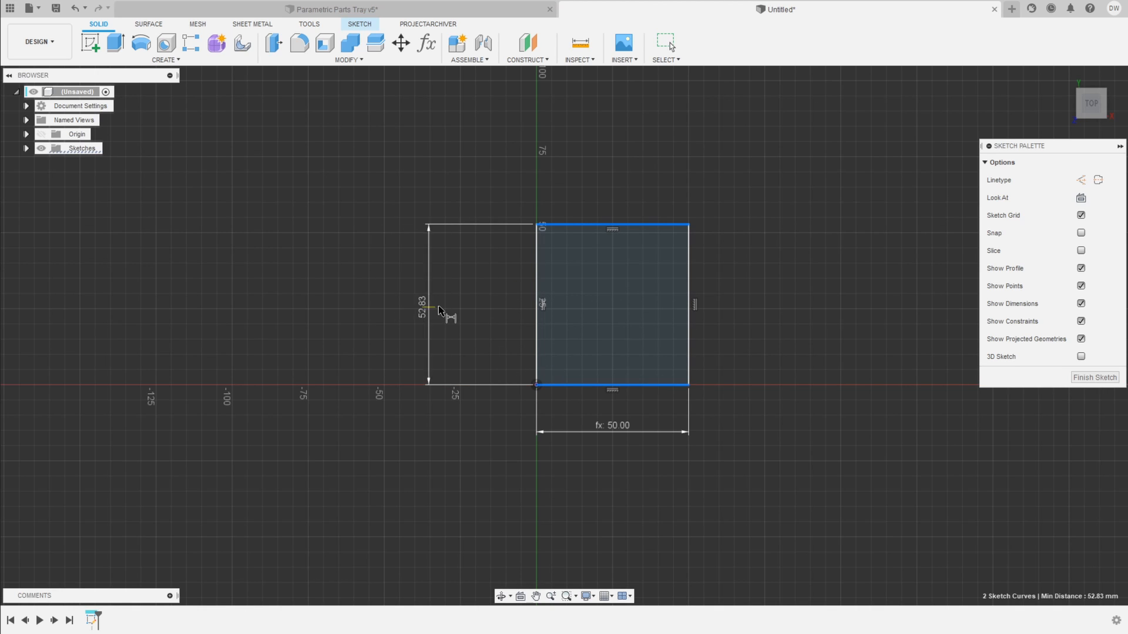
pyautogui.doubleClick(424, 308)
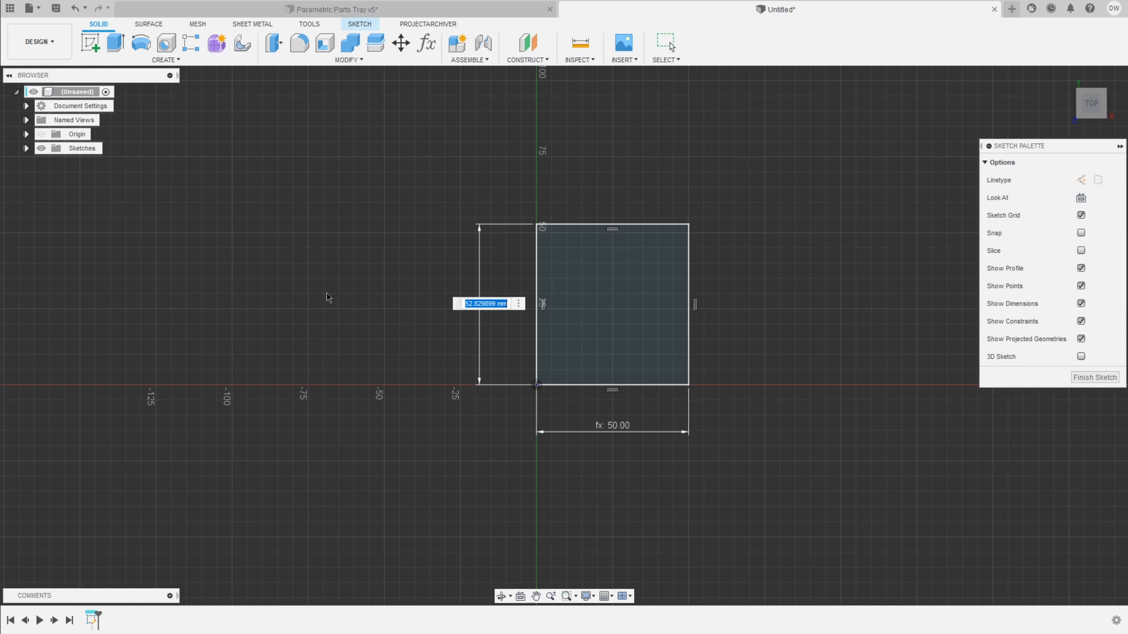
pyautogui.write('25.00')
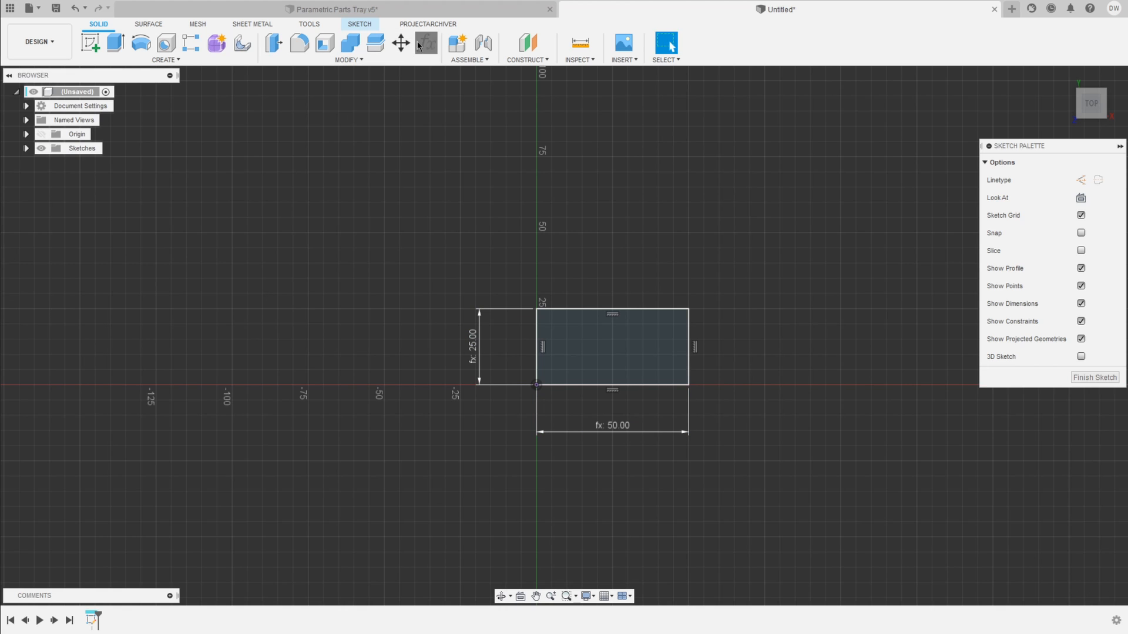
# Edit width to 60 mm so depth becomes 30 mm and the rectangle resizes
pyautogui.click(428, 45)
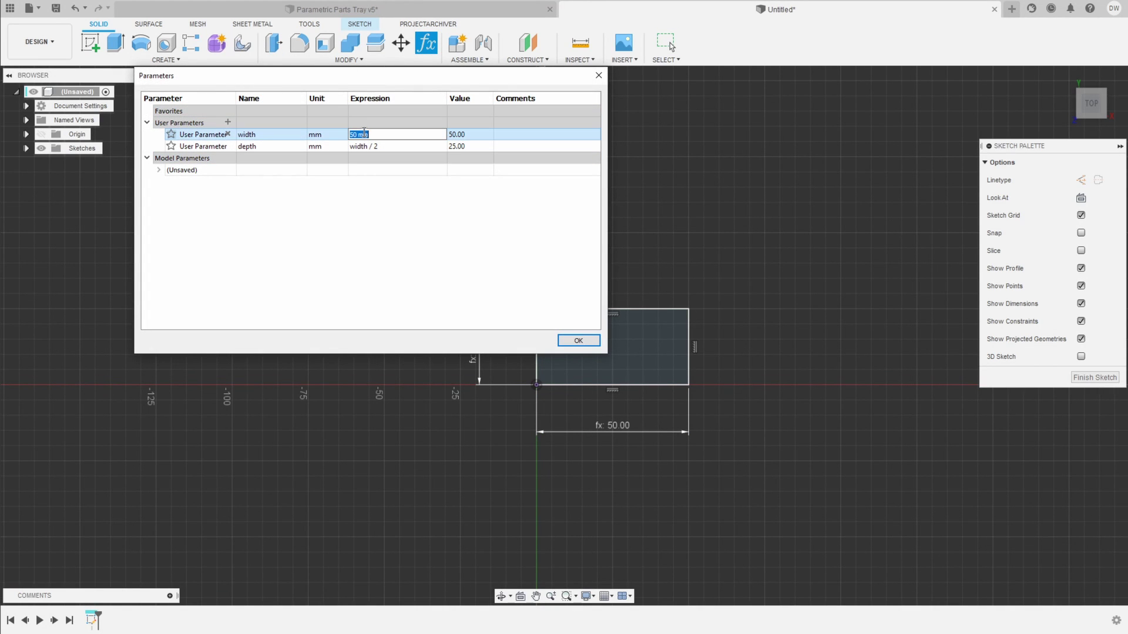
pyautogui.write('60')
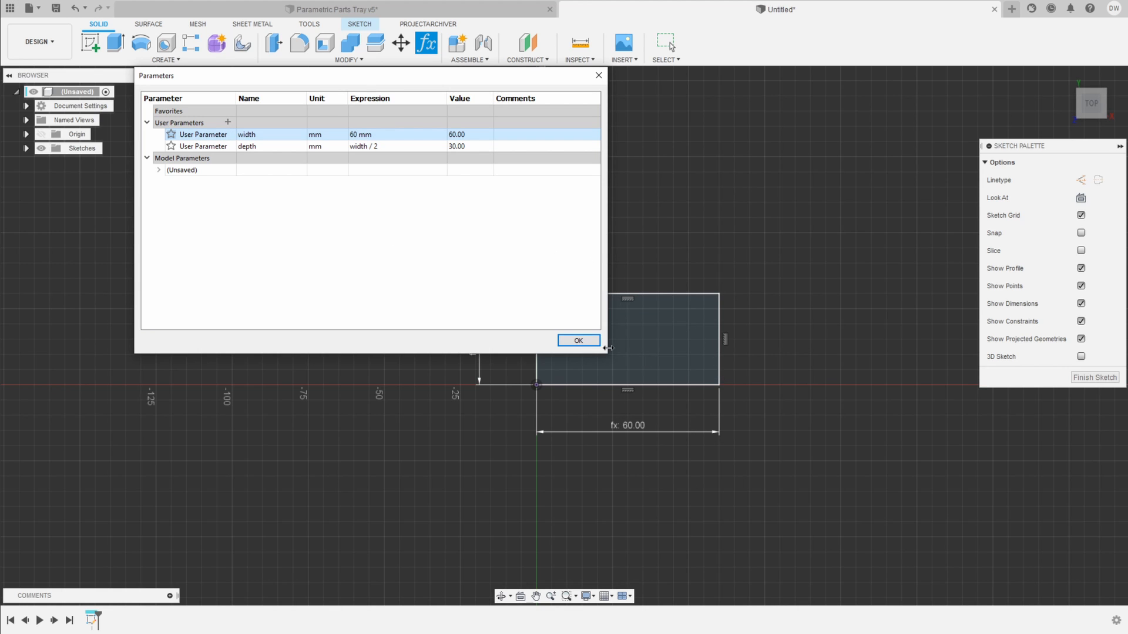
pyautogui.click(579, 341)
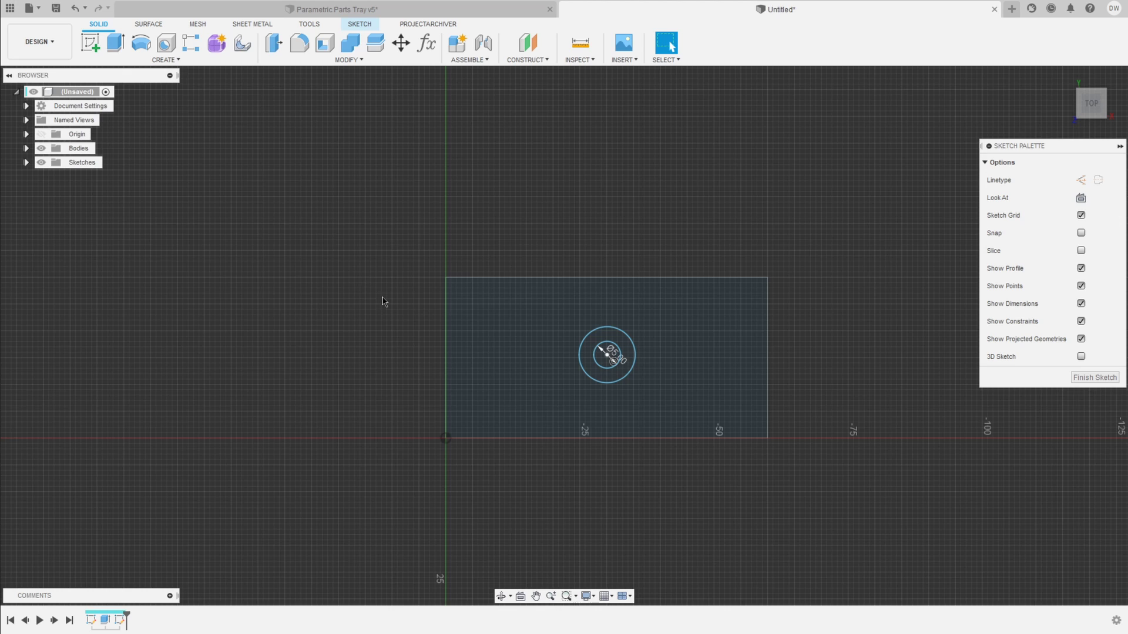
pyautogui.moveTo(385, 299)
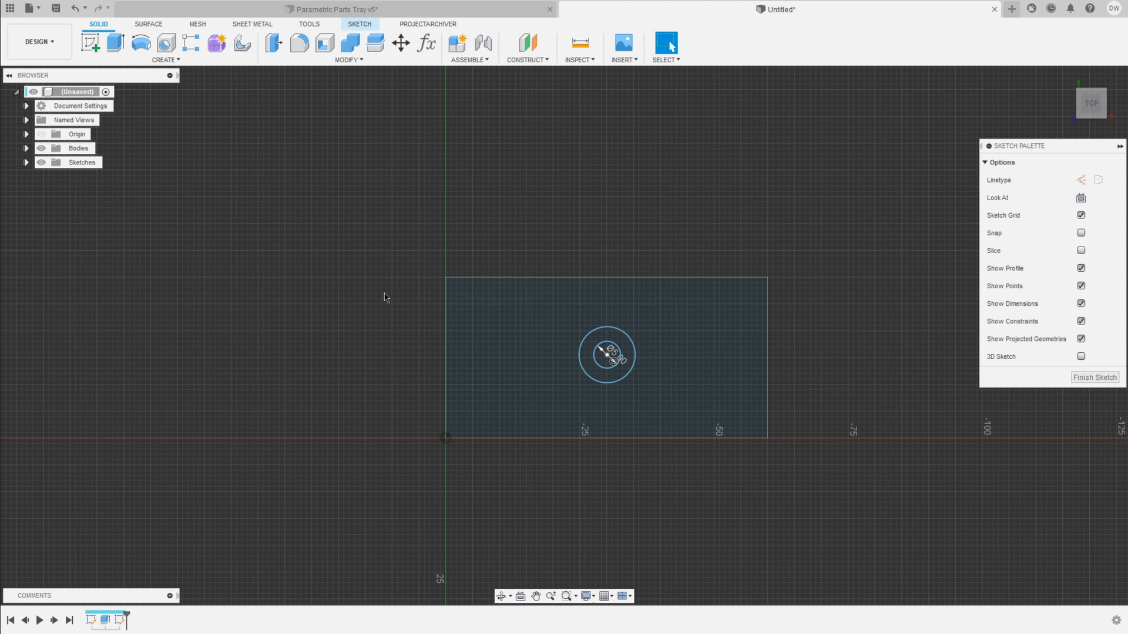
pyautogui.moveTo(380, 309)
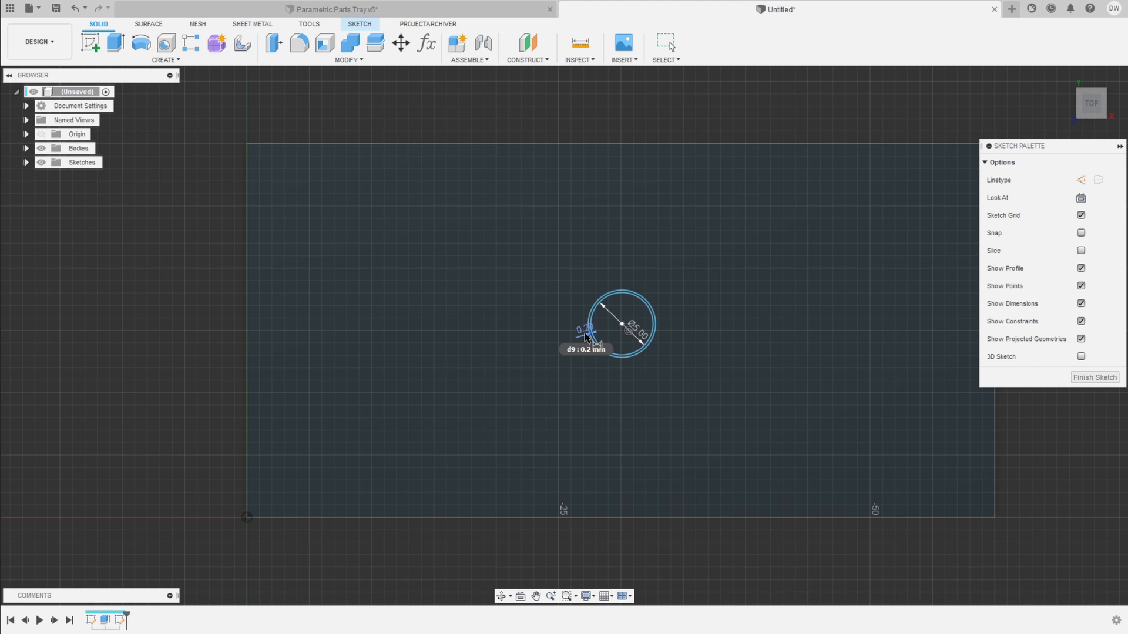
# Bring up the parameters list after dimensioning the 0.2 mm clearance ring
pyautogui.click(427, 44)
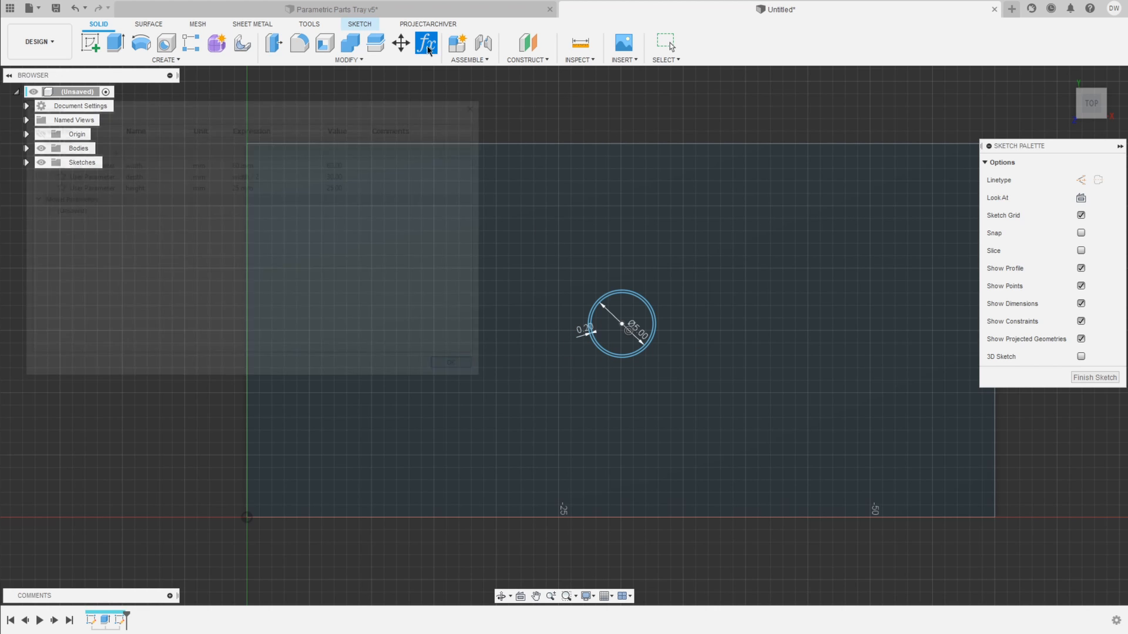
# Review width, depth, height and tolerance parameters; the gap shows fx: 0.20
pyautogui.click(107, 151)
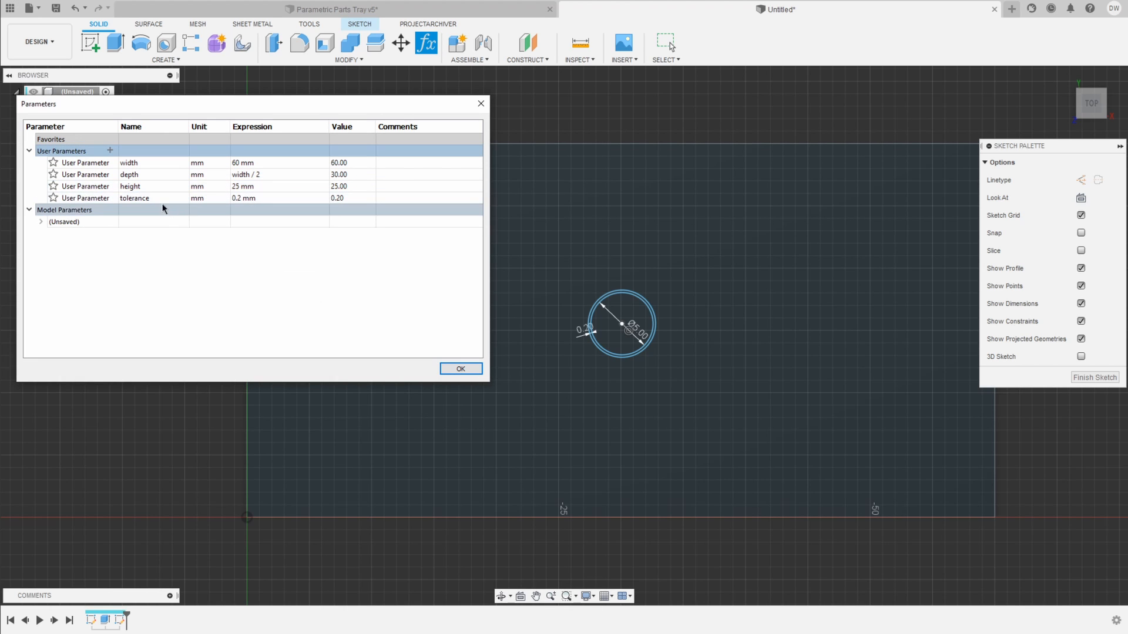
pyautogui.click(461, 369)
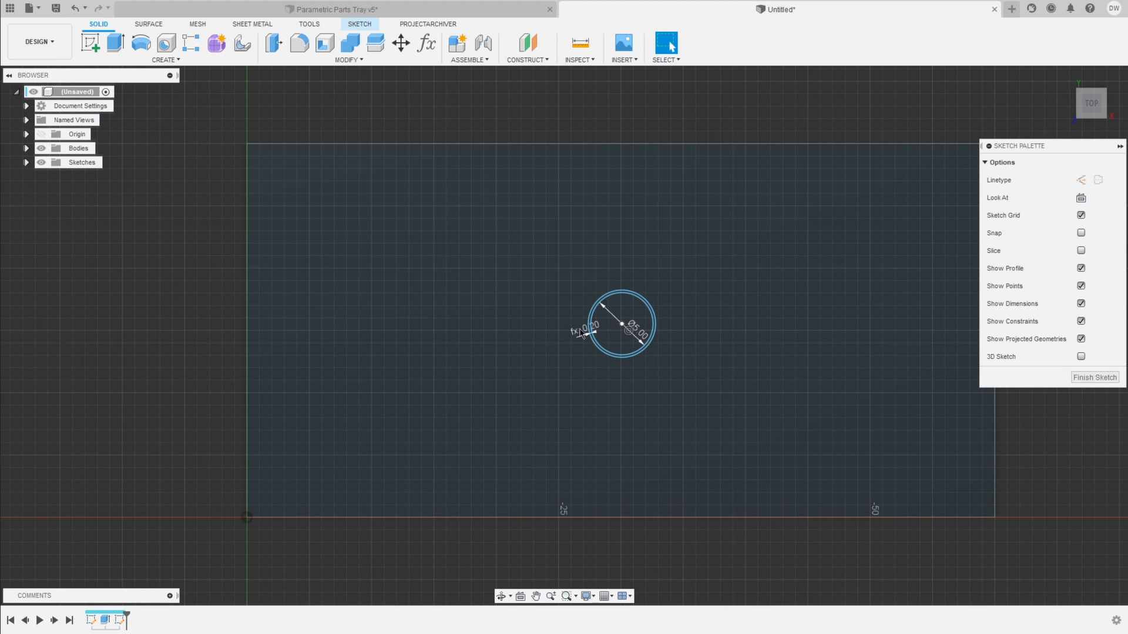
# Set tolerance to 0.25 mm so the peg-hole gap widens to 0.25
pyautogui.click(426, 43)
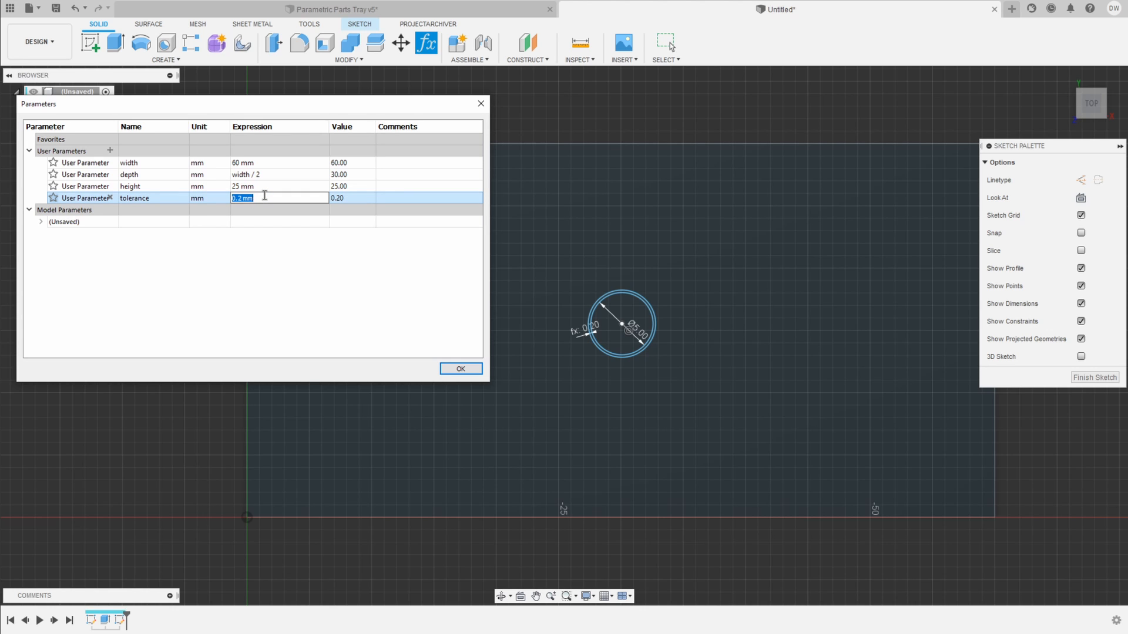
pyautogui.write('0.25 mm')
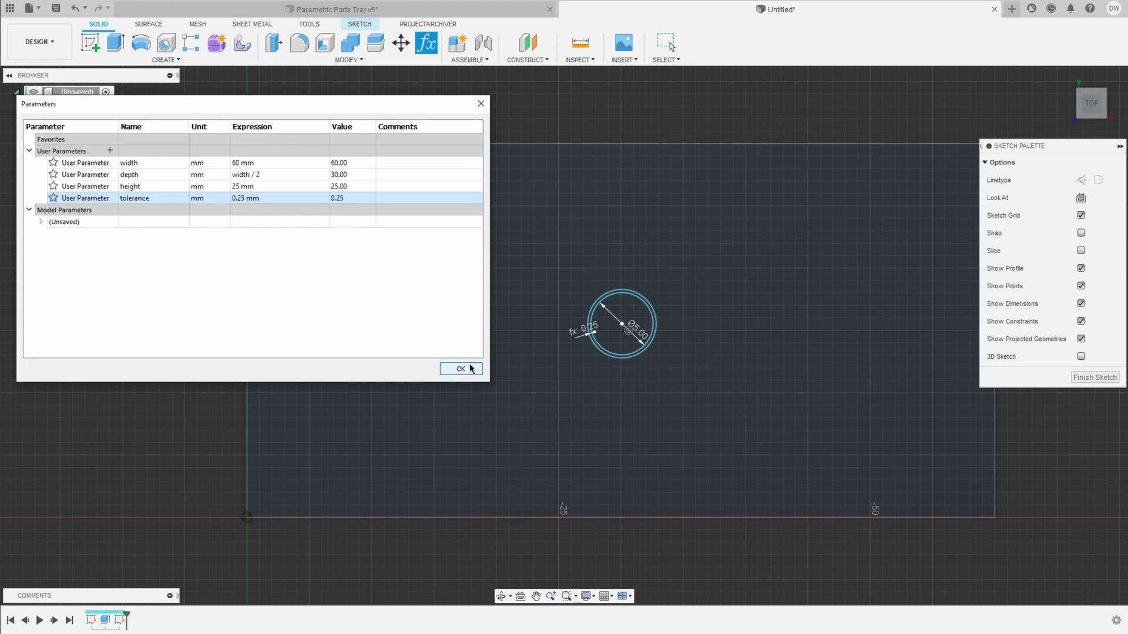
pyautogui.click(461, 369)
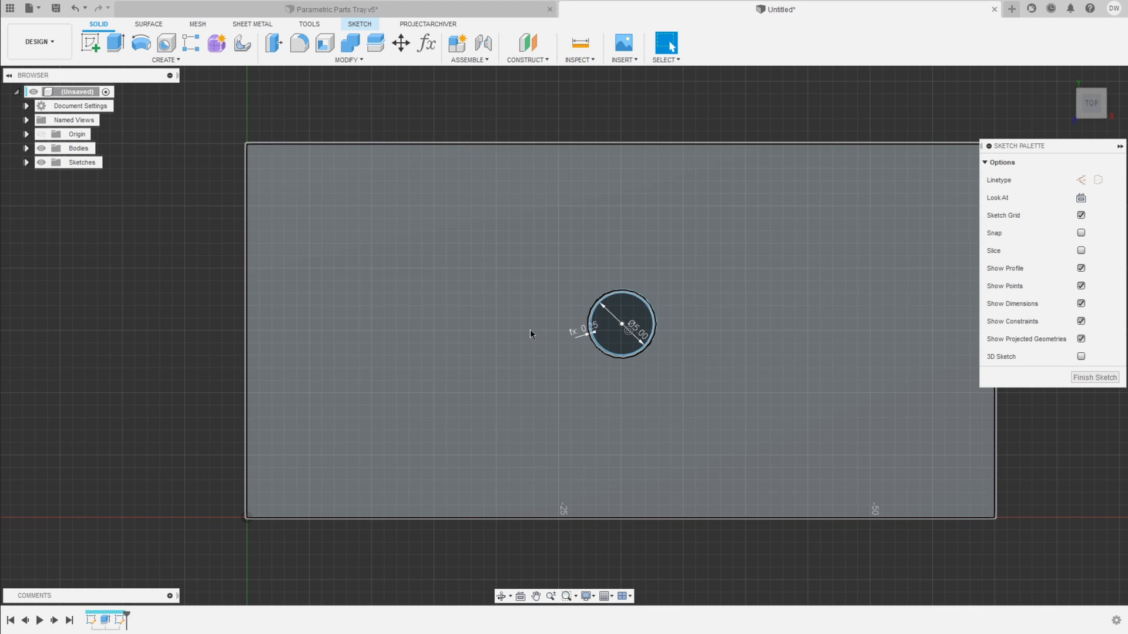